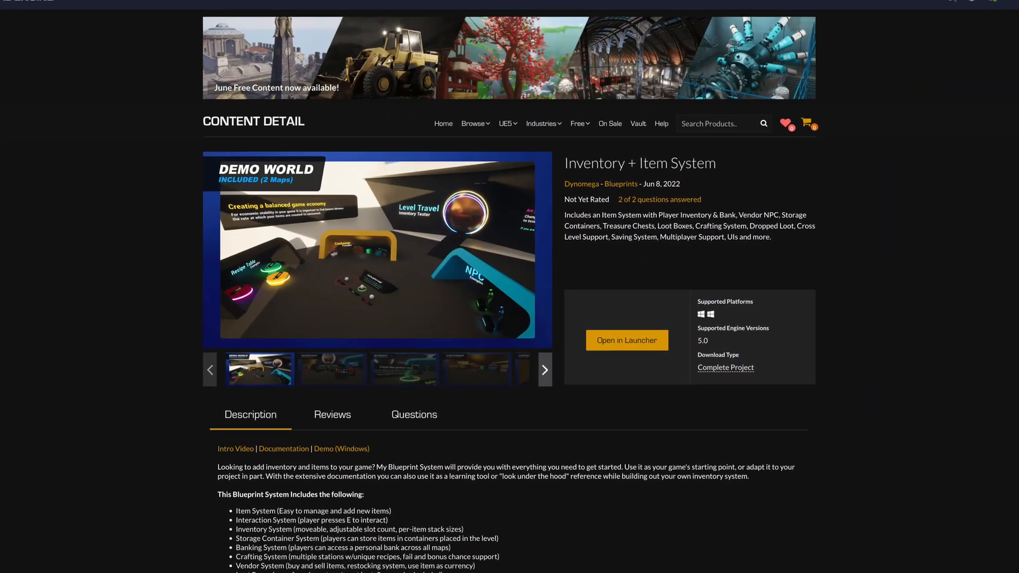
Stop the running pinata demo play session on the Inventory + Item System map.
scroll("down", 3)
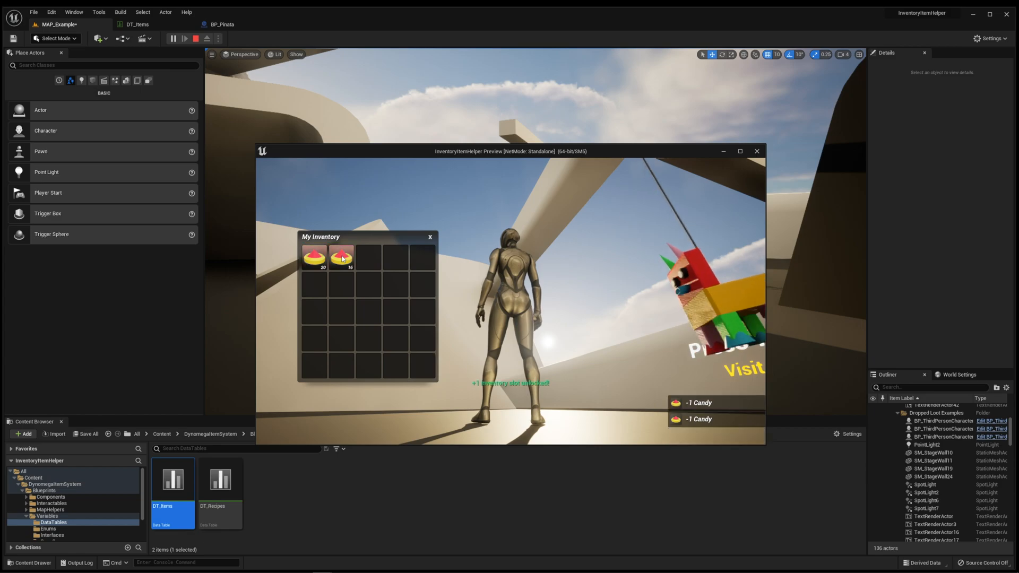
left_click(740, 151)
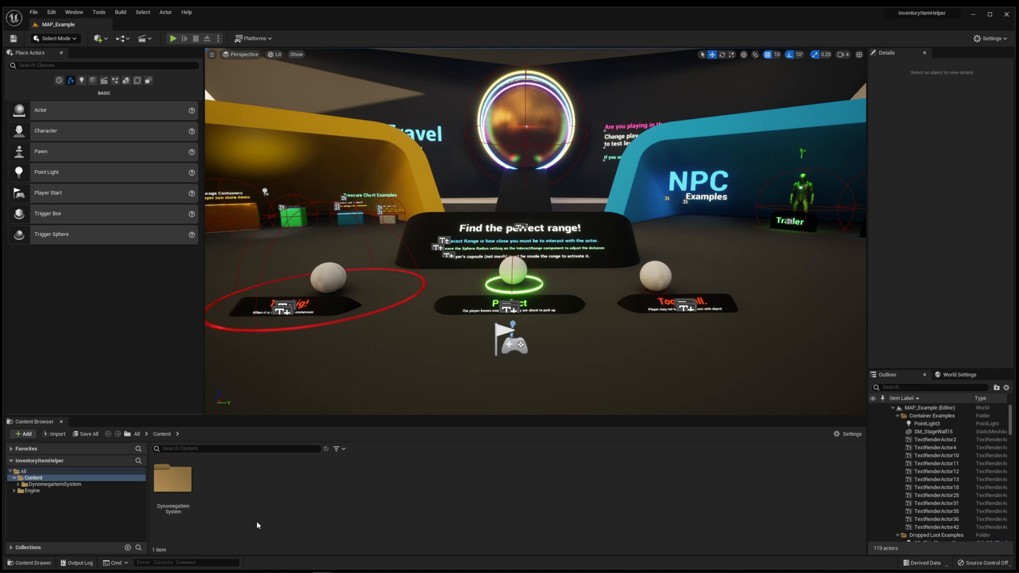
Create a new folder named Pinata inside Blueprints > Interactables.
left_click(173, 37)
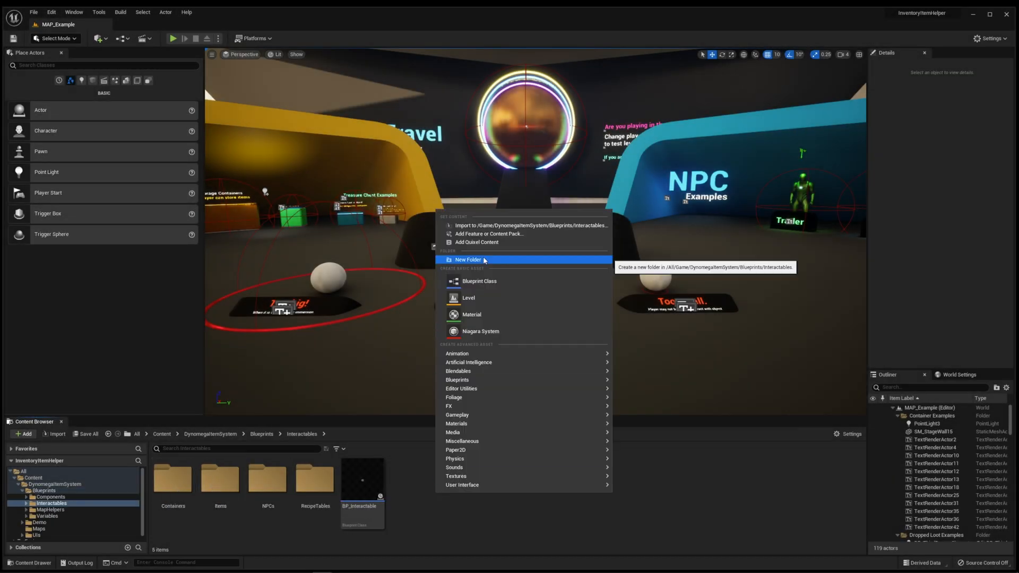
left_click(467, 260)
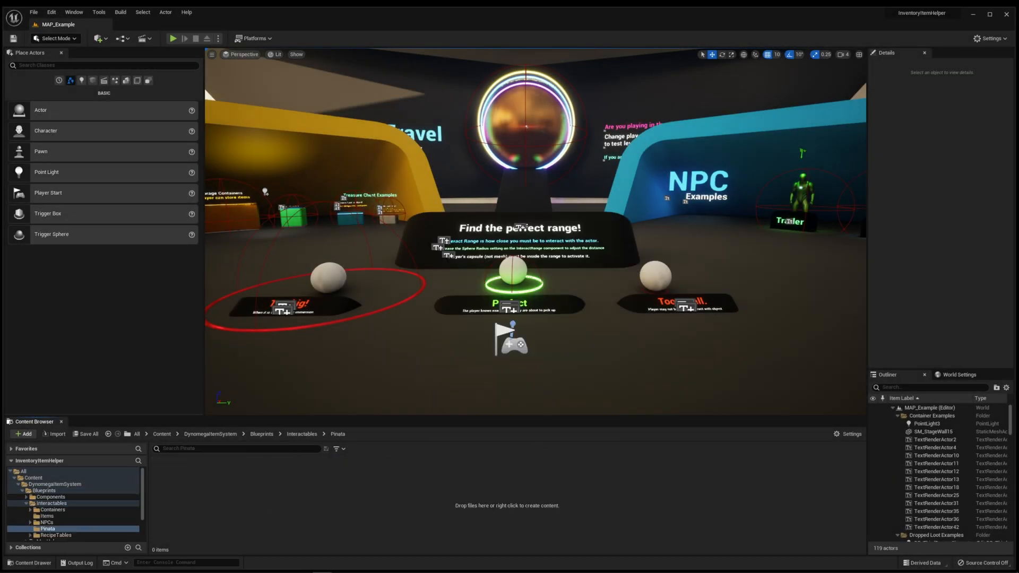
left_click(48, 529)
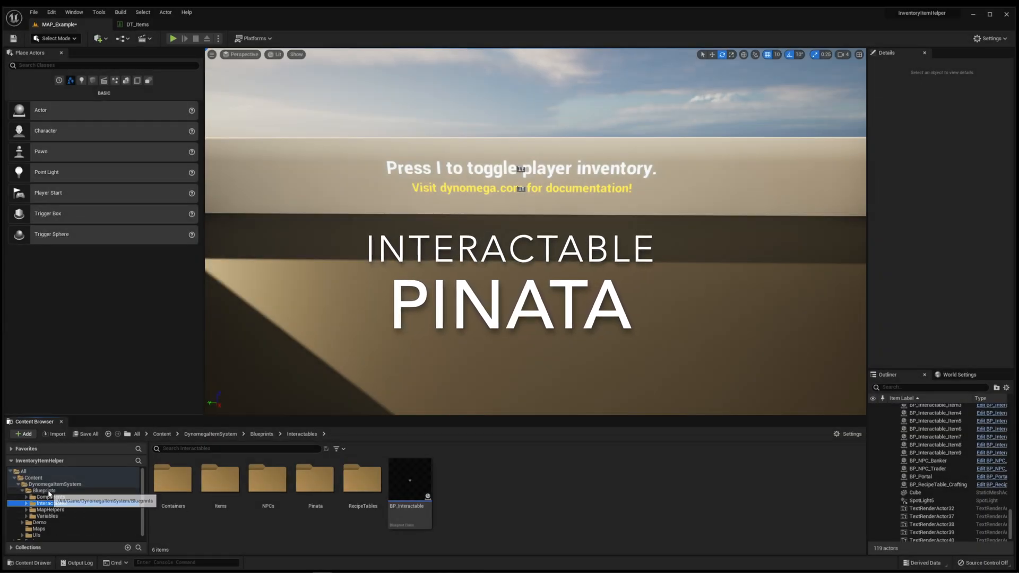
Bring up the asset creation menu in Interactables to make the BP_Pinata blueprint.
right_click(409, 507)
type("BP_Pinata")
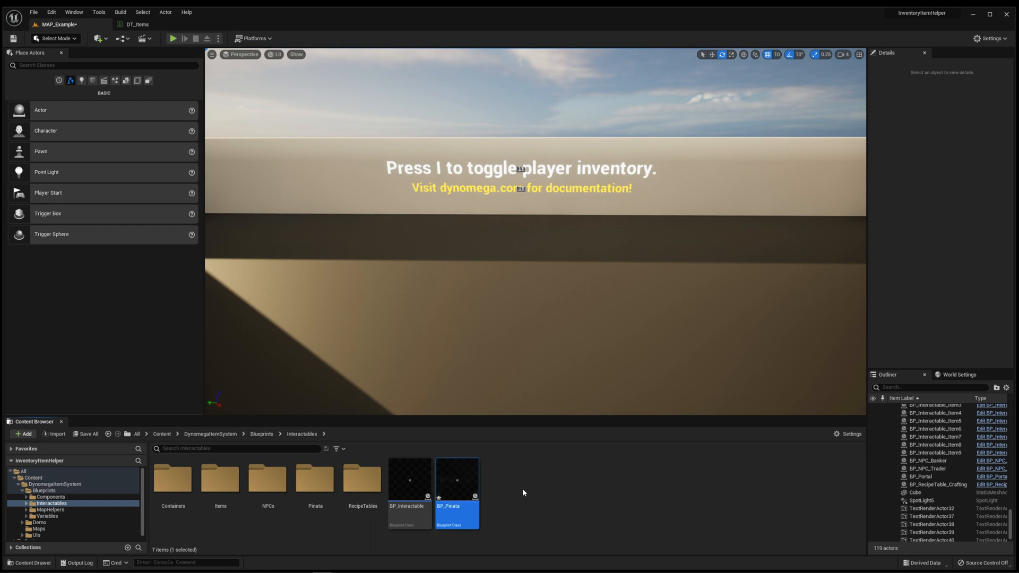
mouse_move(457, 481)
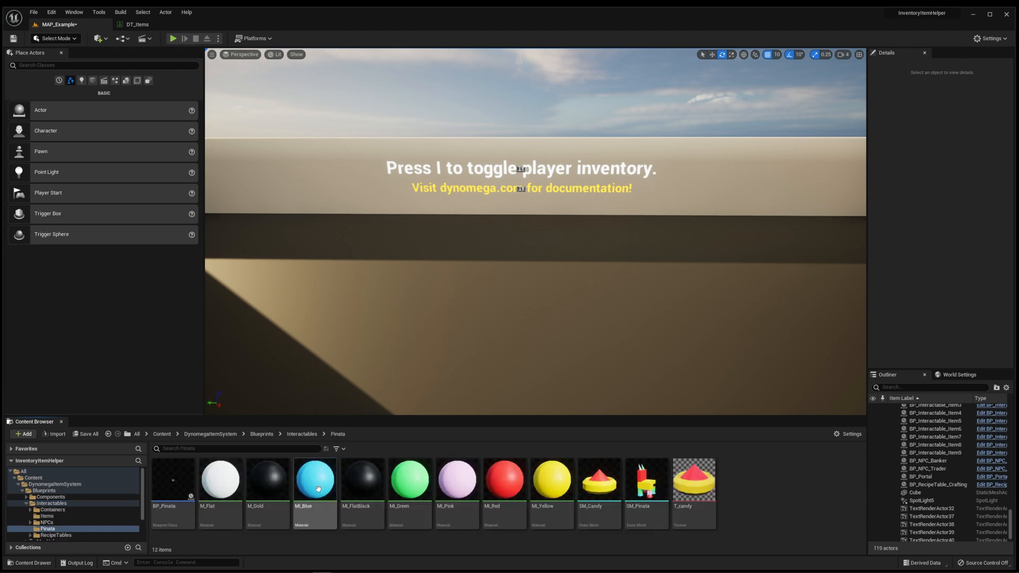
Open BP_Pinata and set its StaticMesh component to SM_Pinata.
double_click(172, 479)
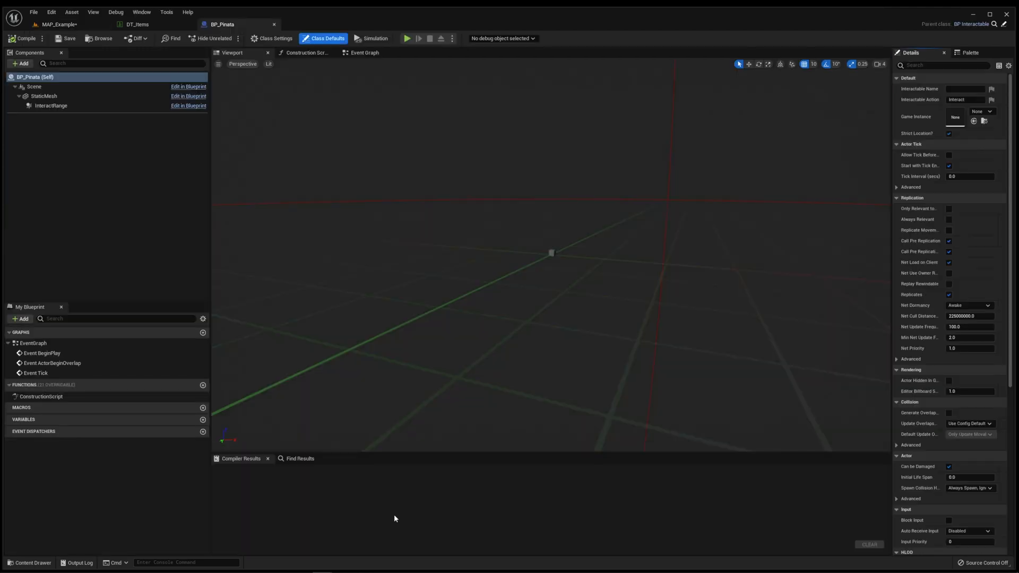
left_click(44, 96)
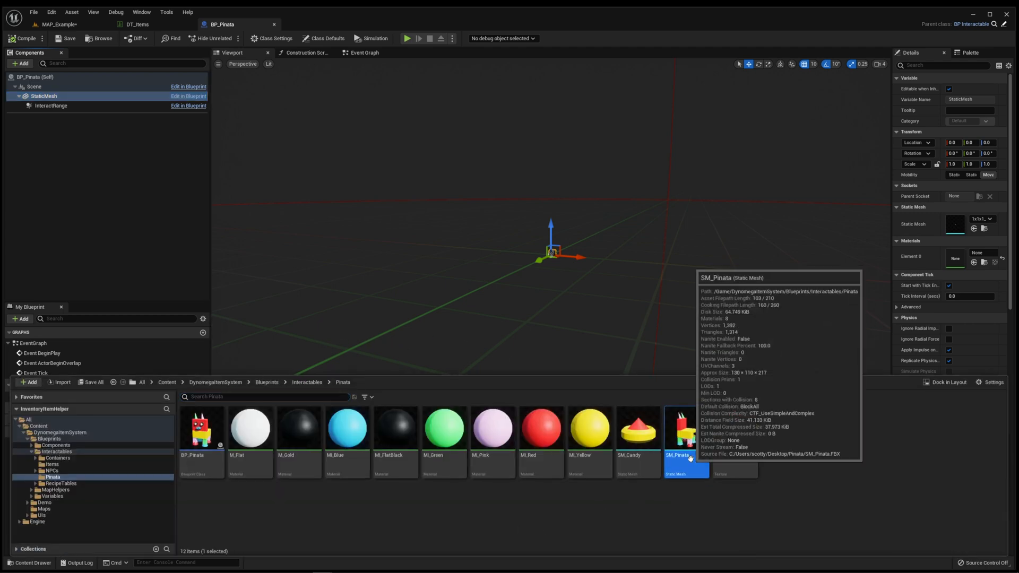
left_click(975, 229)
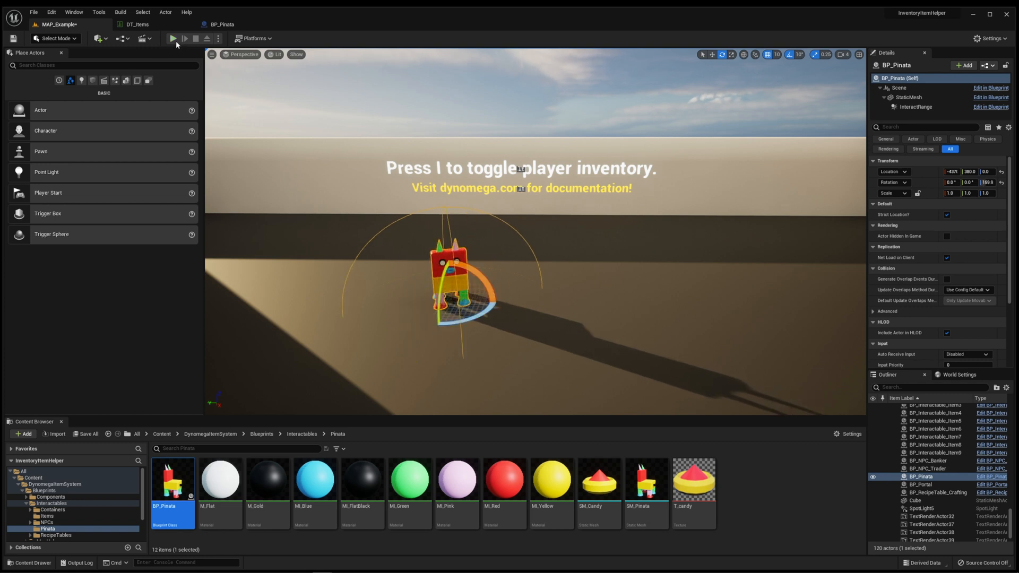
Play-test the demo level with the pinata, then return to BP_Pinata.
left_click(172, 38)
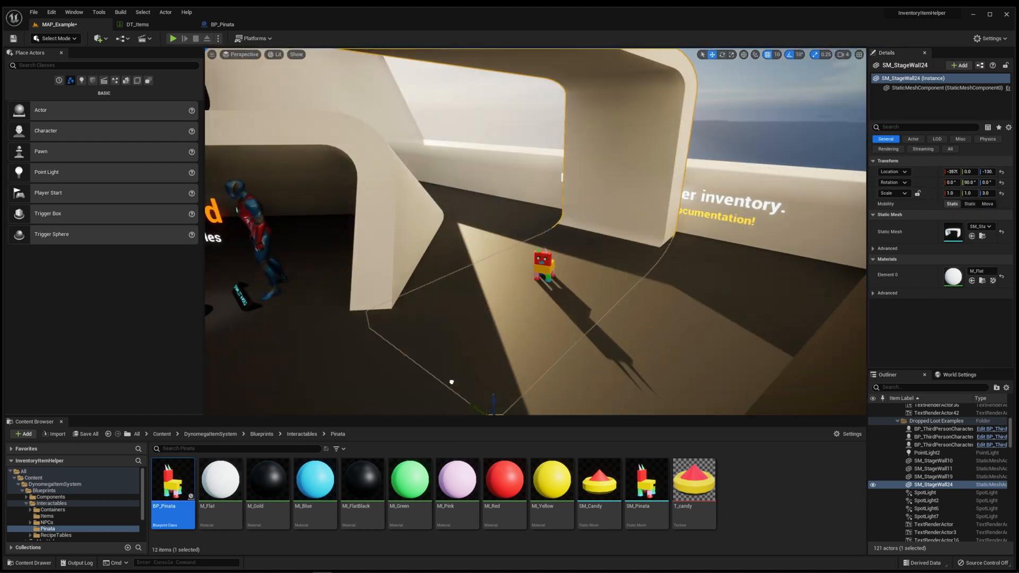
left_click(222, 24)
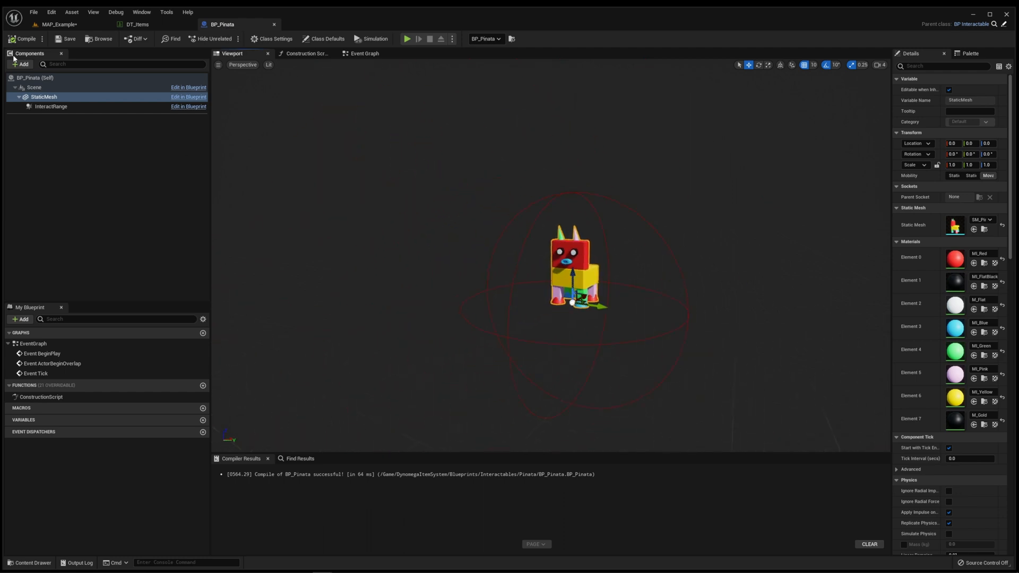
Add a Physics Constraint and Cable to BP_Pinata, raising the constraint above the mesh.
type("phys")
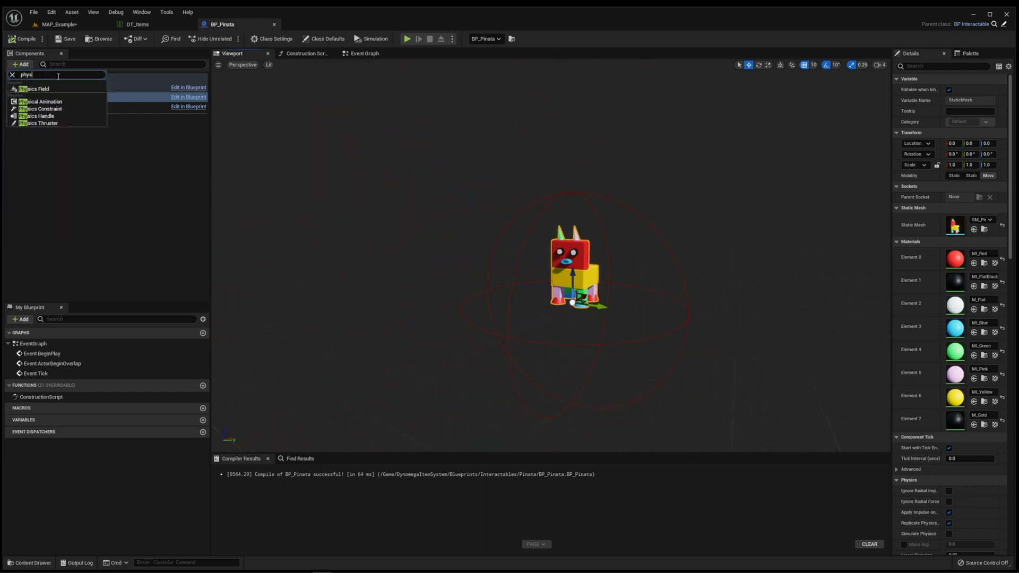
left_click(42, 108)
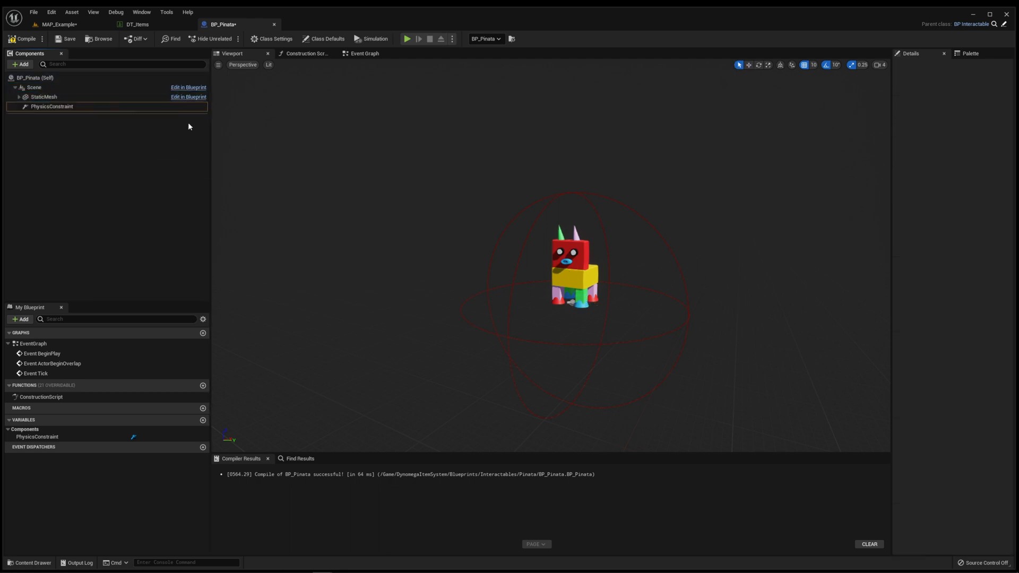
left_click(52, 106)
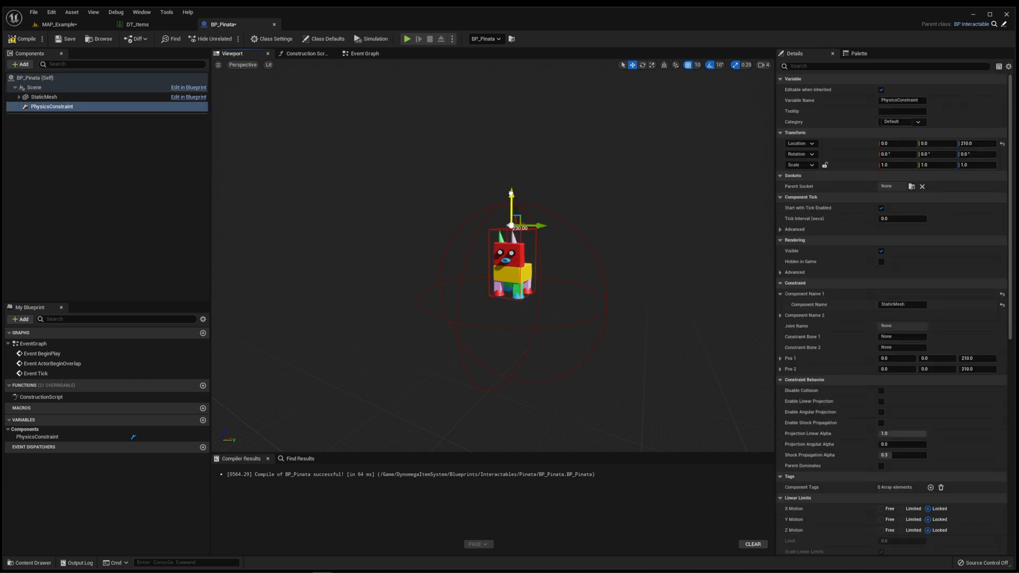
left_click_drag(512, 226, 512, 110)
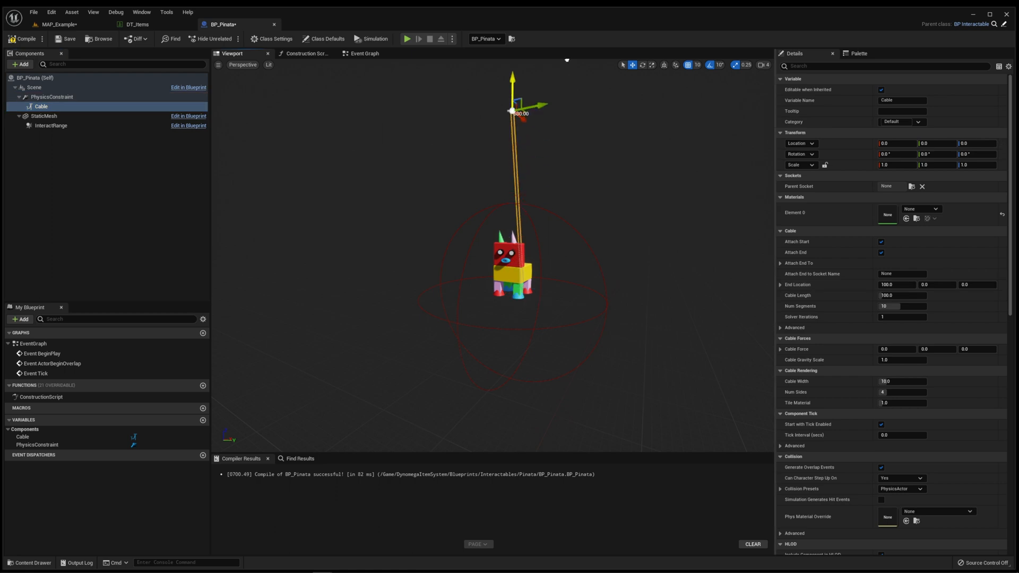
left_click(43, 116)
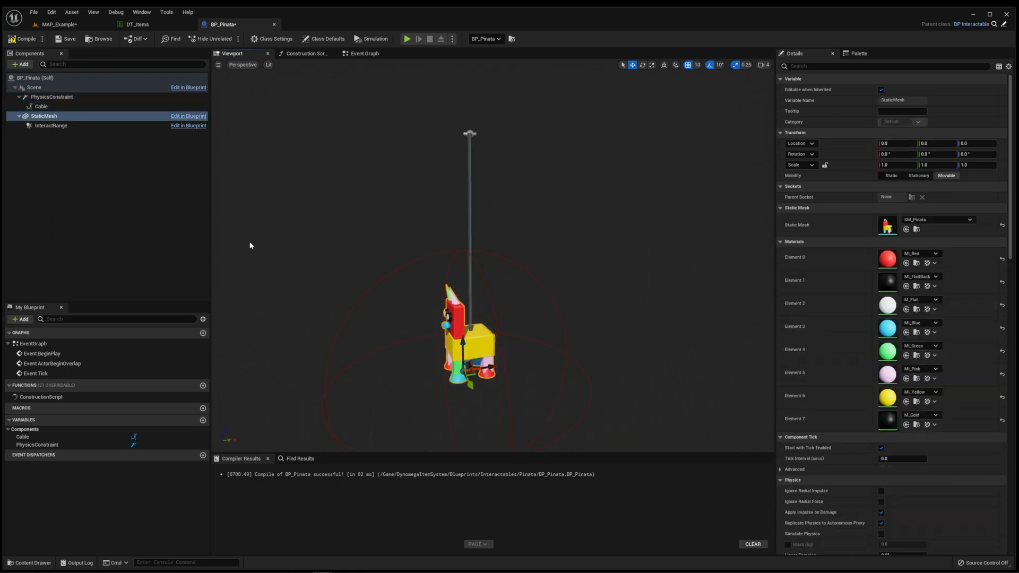
left_click(52, 96)
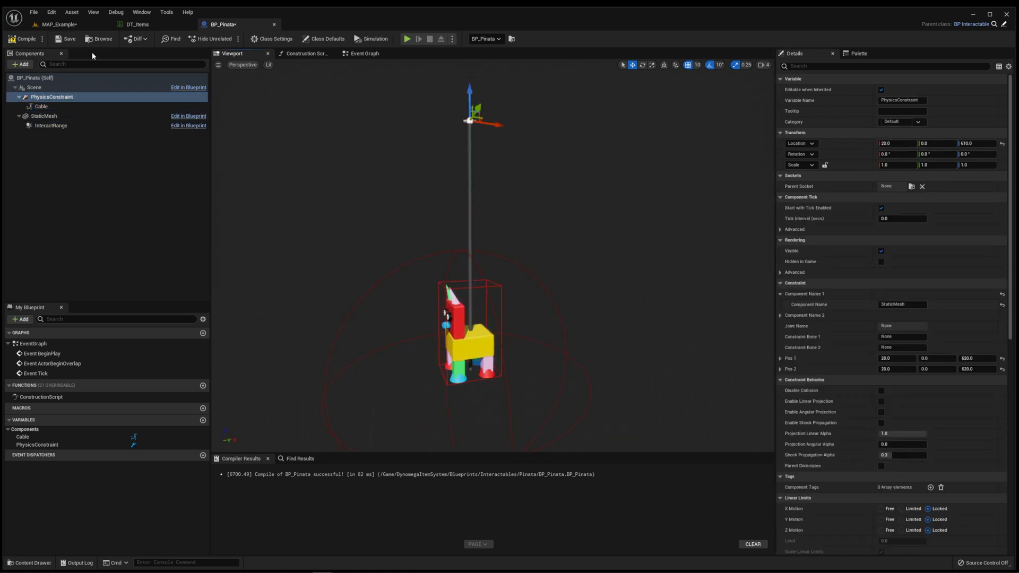
left_click(41, 106)
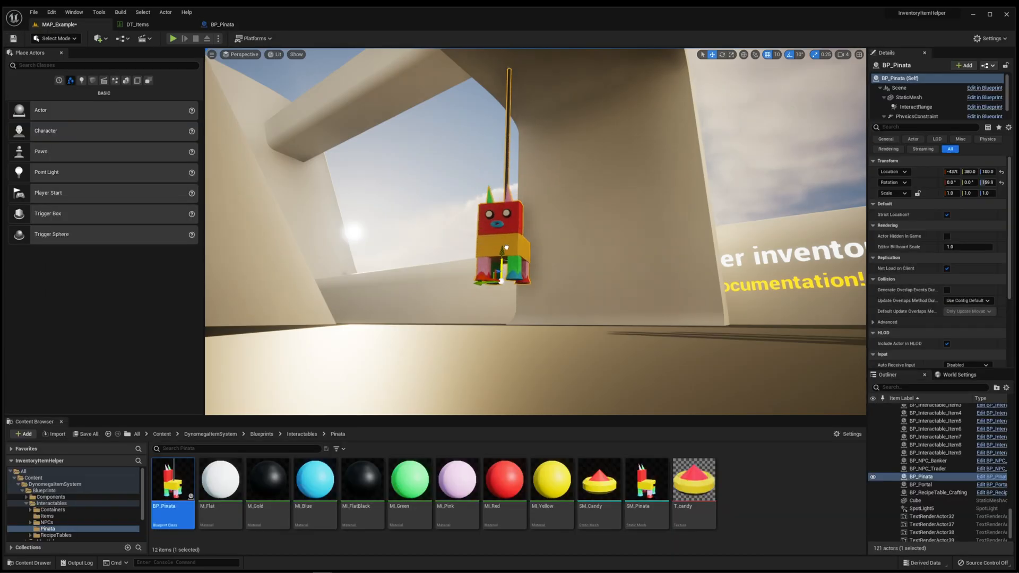
Attach the cable's end to the StaticMesh component and switch to MAP_Example for testing.
left_click(173, 38)
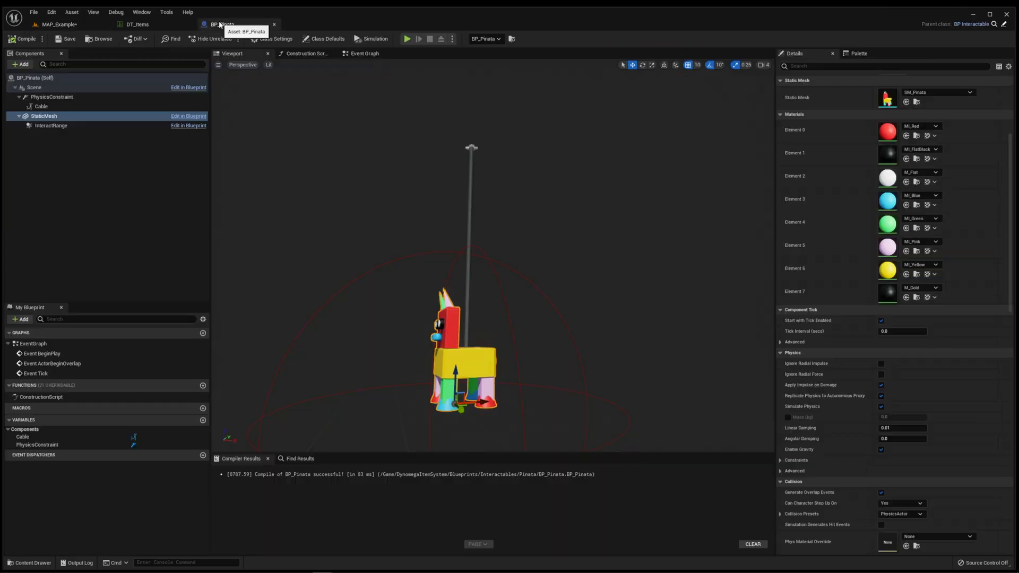
left_click(52, 96)
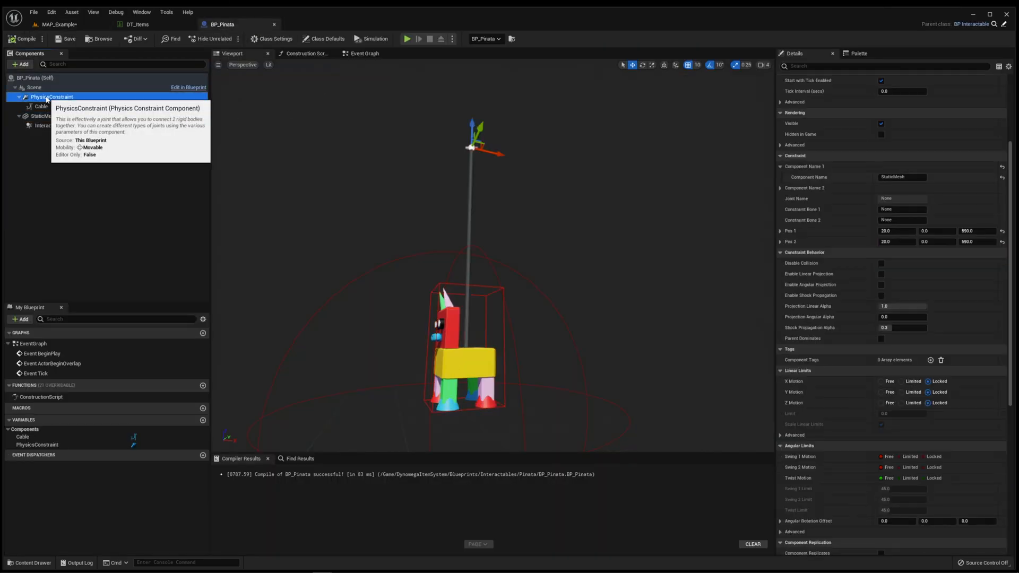
left_click(41, 106)
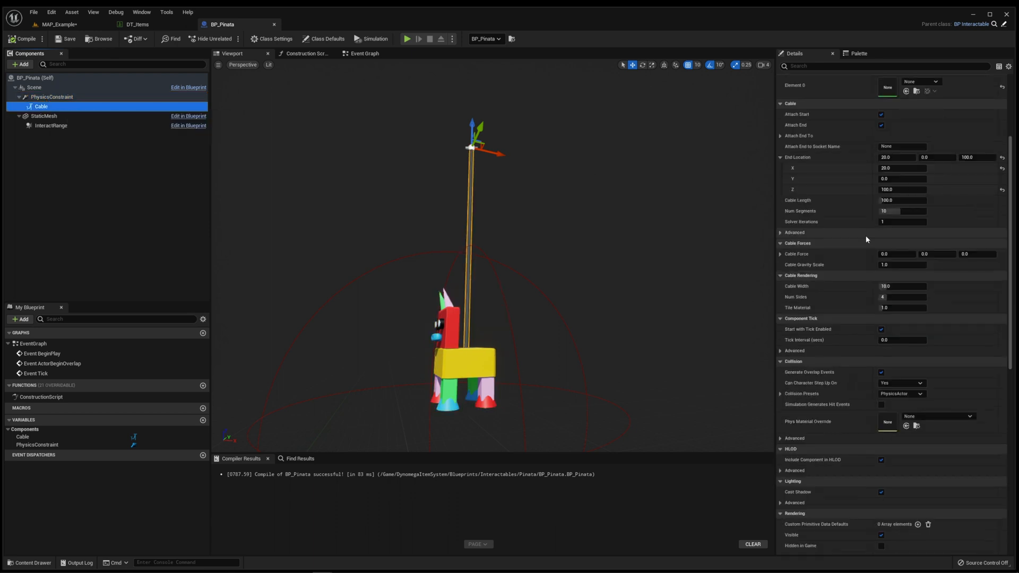
left_click(781, 135)
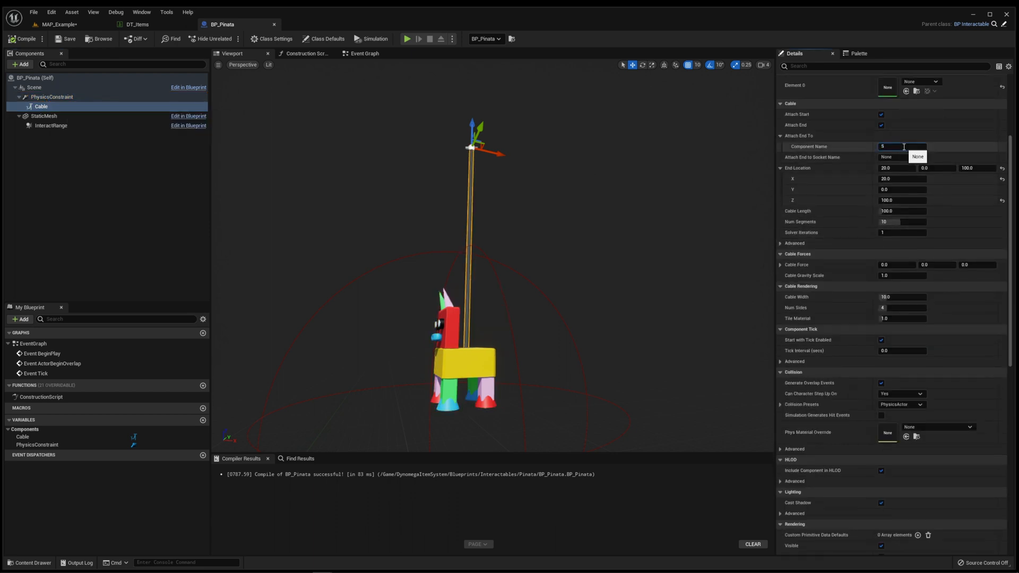
left_click(918, 156)
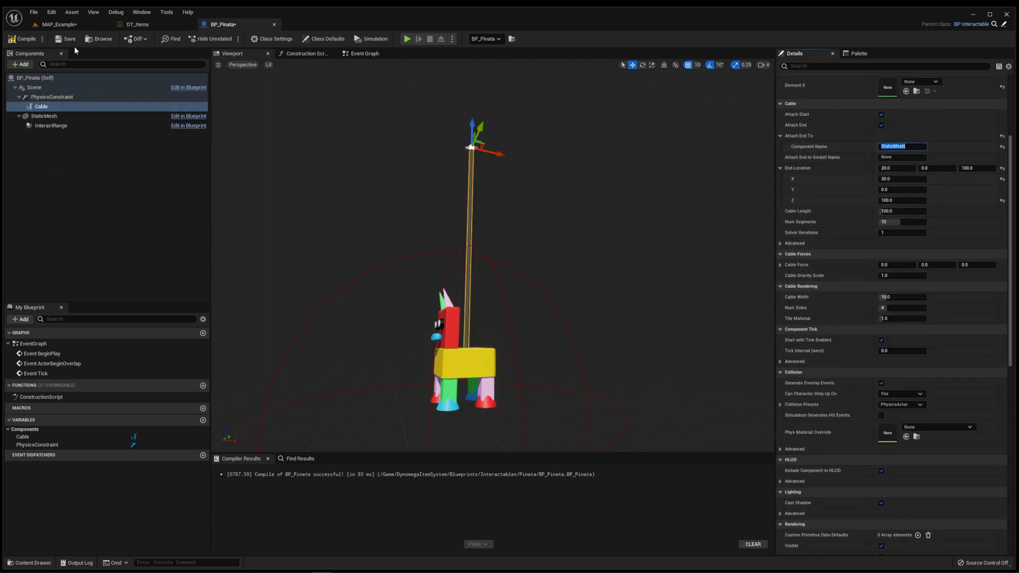
left_click(407, 38)
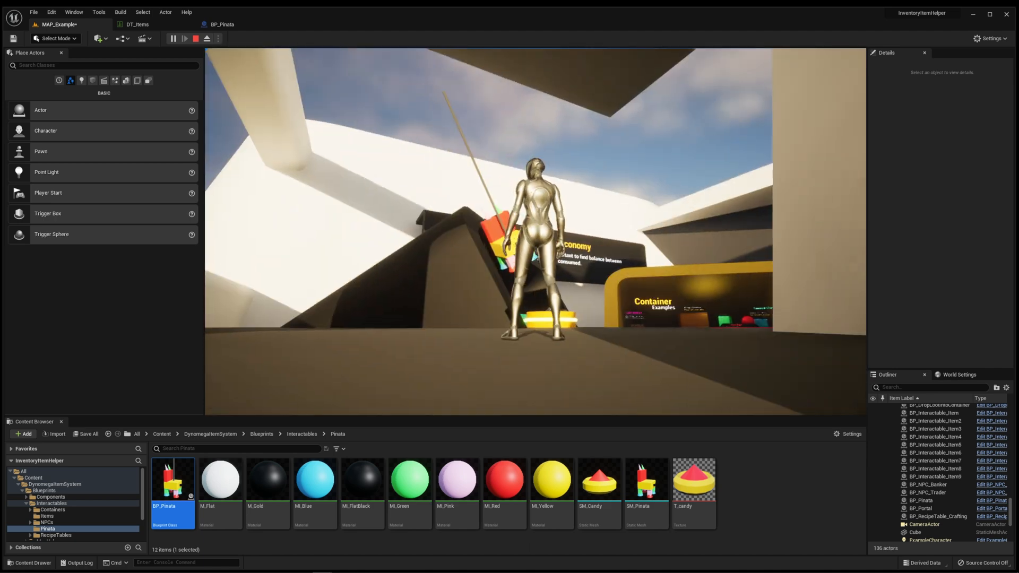
Playtest the swinging pinata in a standalone window, then return to BP_Pinata.
left_click(172, 37)
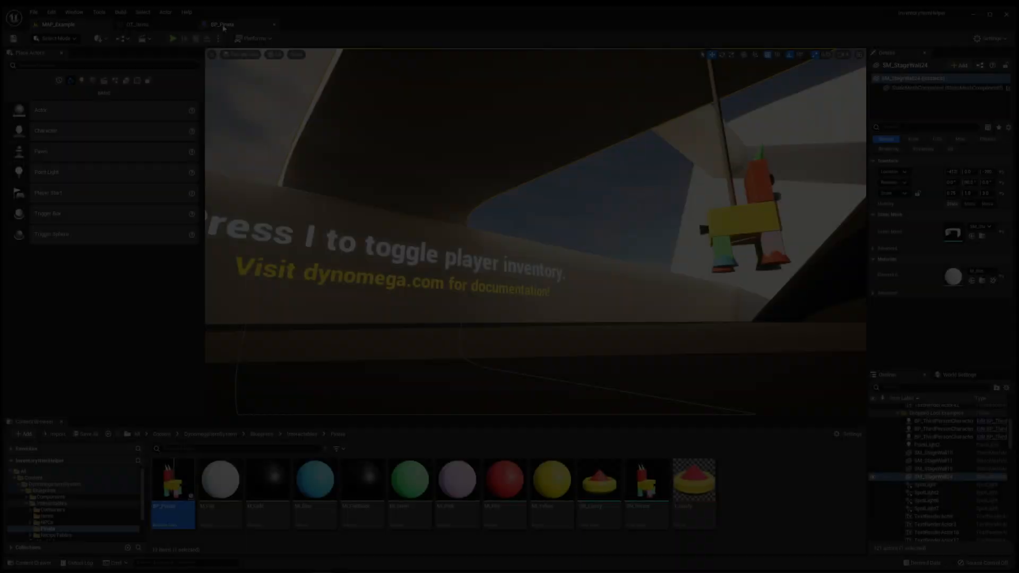
left_click(222, 24)
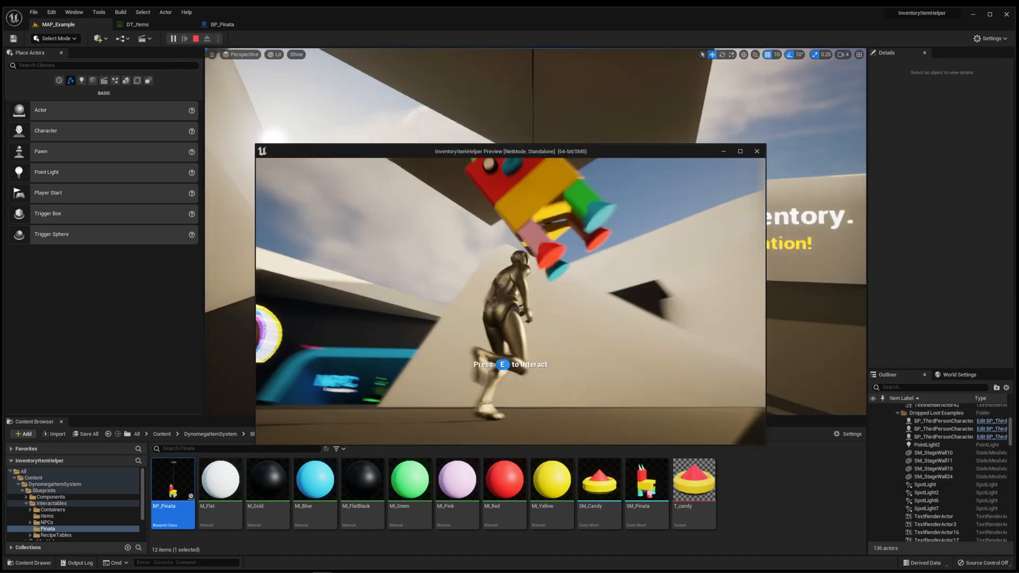
left_click(223, 24)
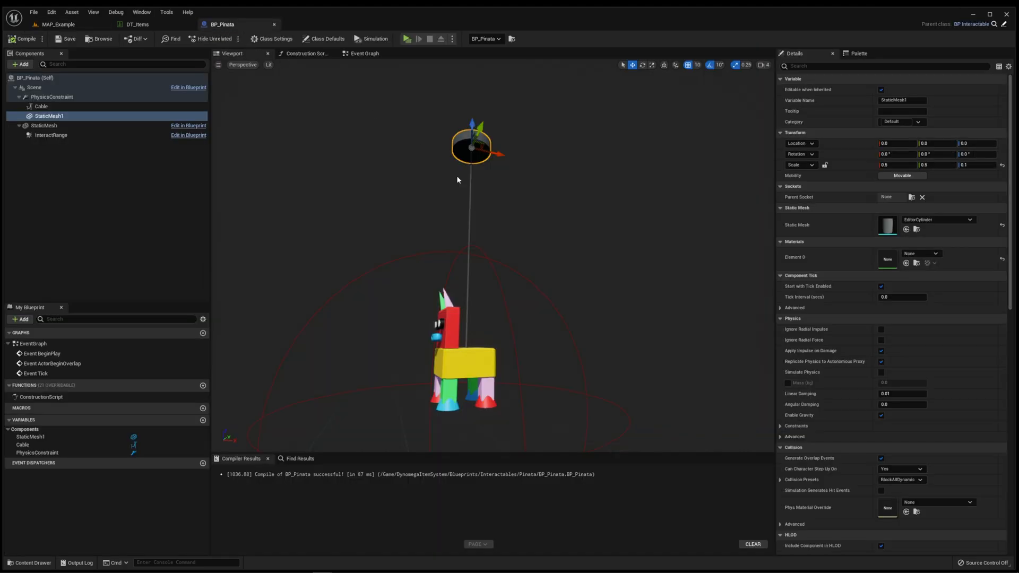
Wire an Event Action node into a new Print String node in BP_Pinata's Event Graph.
left_click(363, 53)
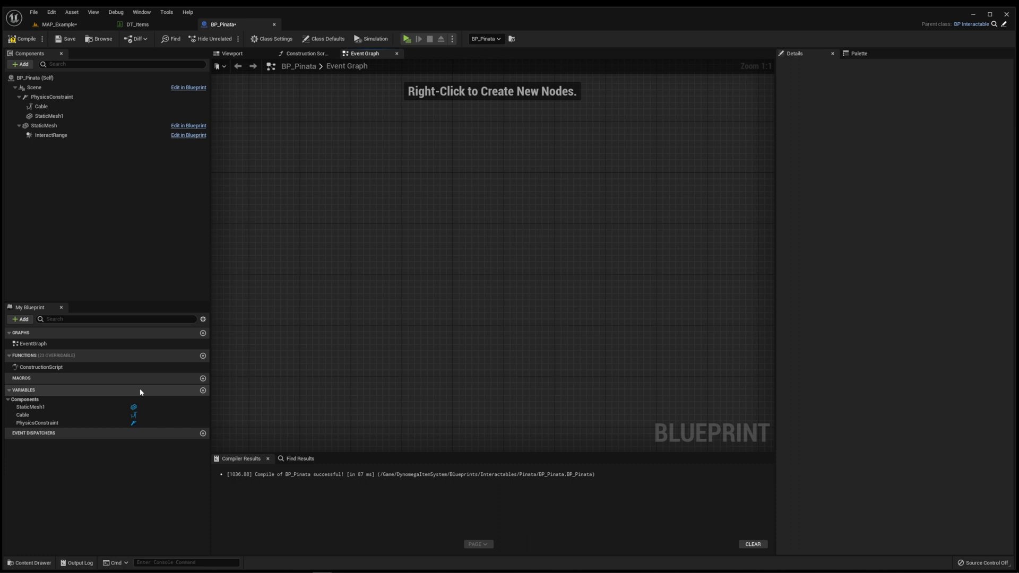
mouse_move(93, 375)
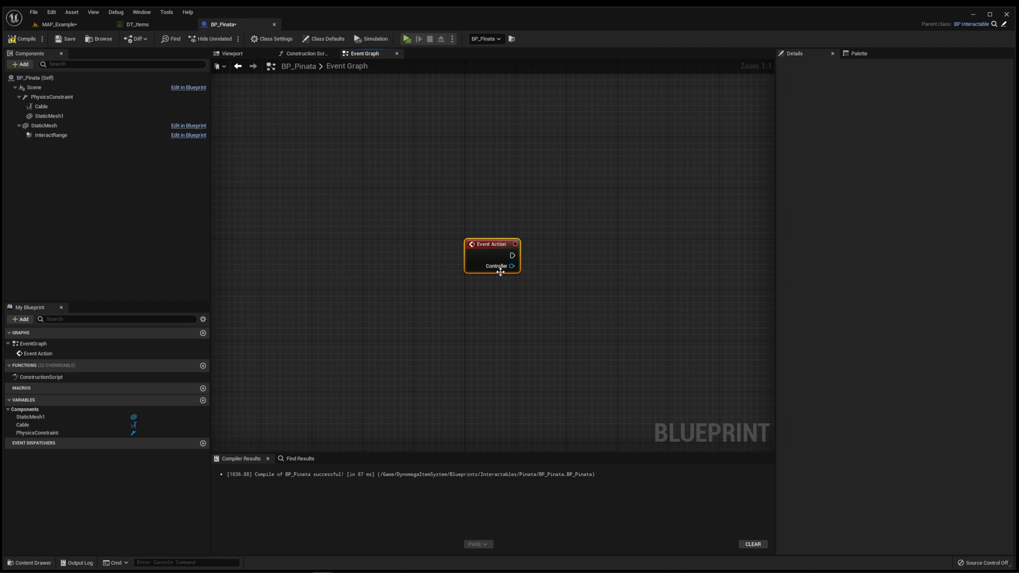
left_click_drag(513, 254, 582, 251)
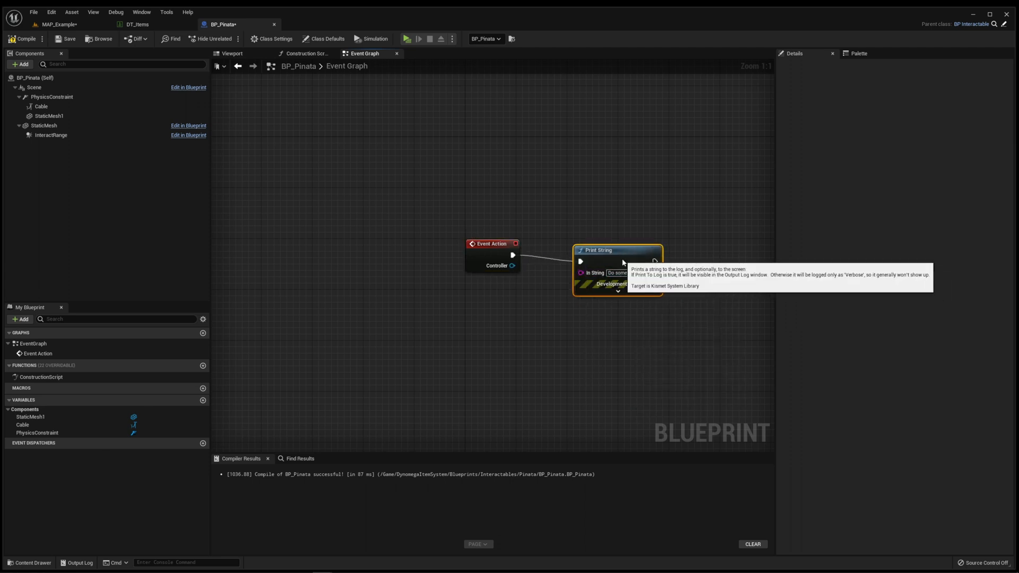
left_click(59, 24)
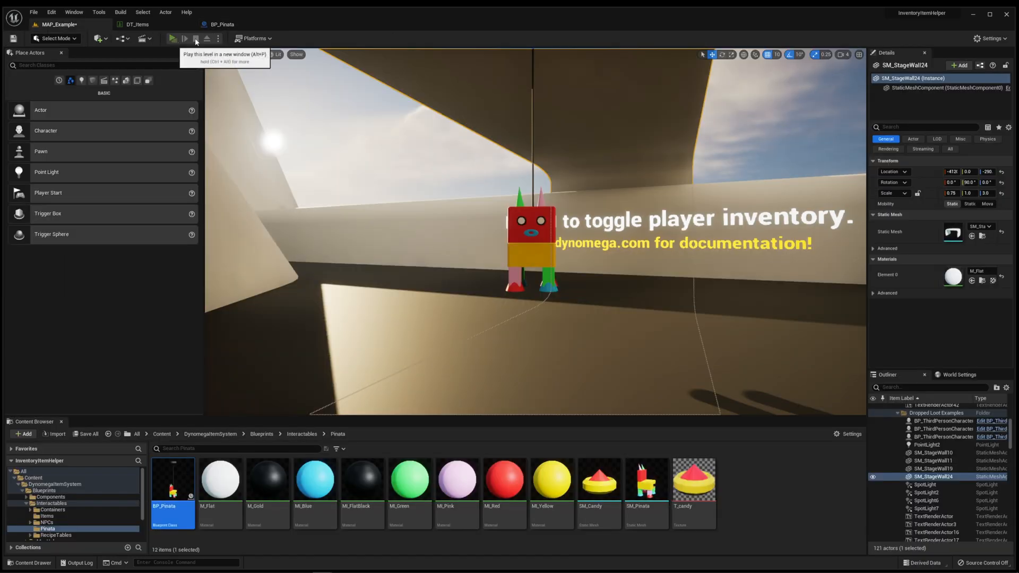
Play the level in its own window, then add a blank row to DT_Items.
left_click(173, 37)
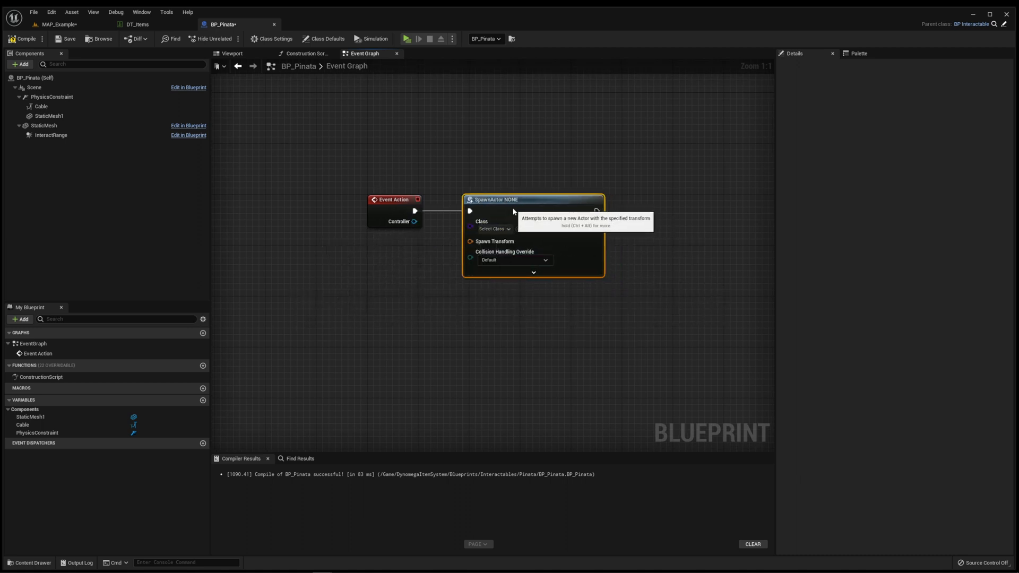
left_click(493, 229)
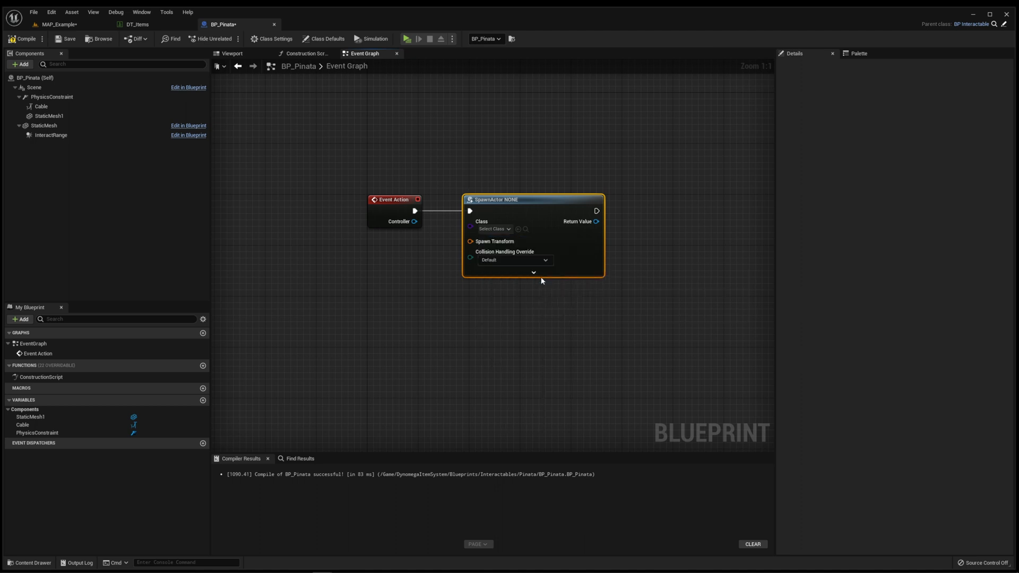
left_click(493, 229)
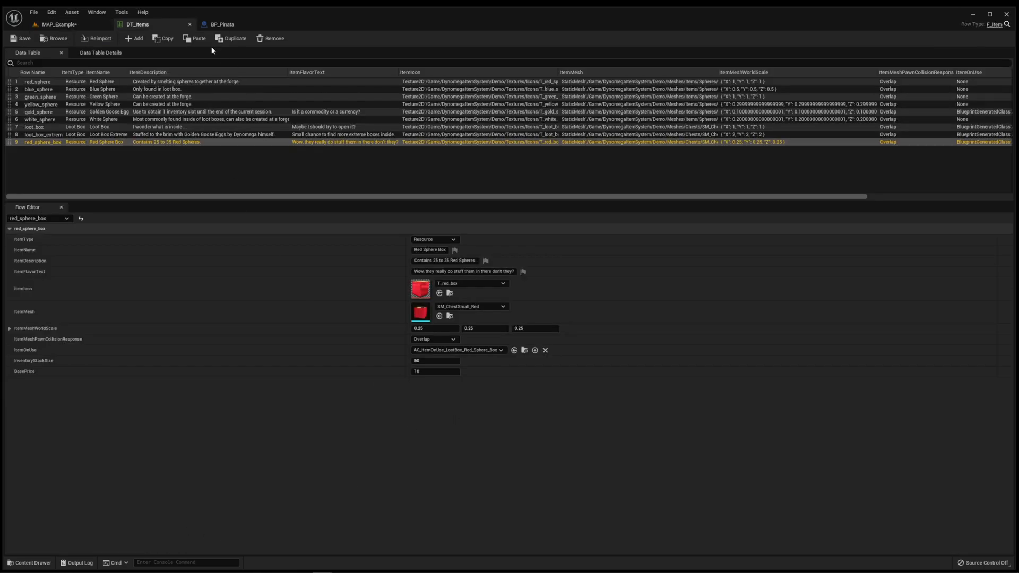
left_click(136, 37)
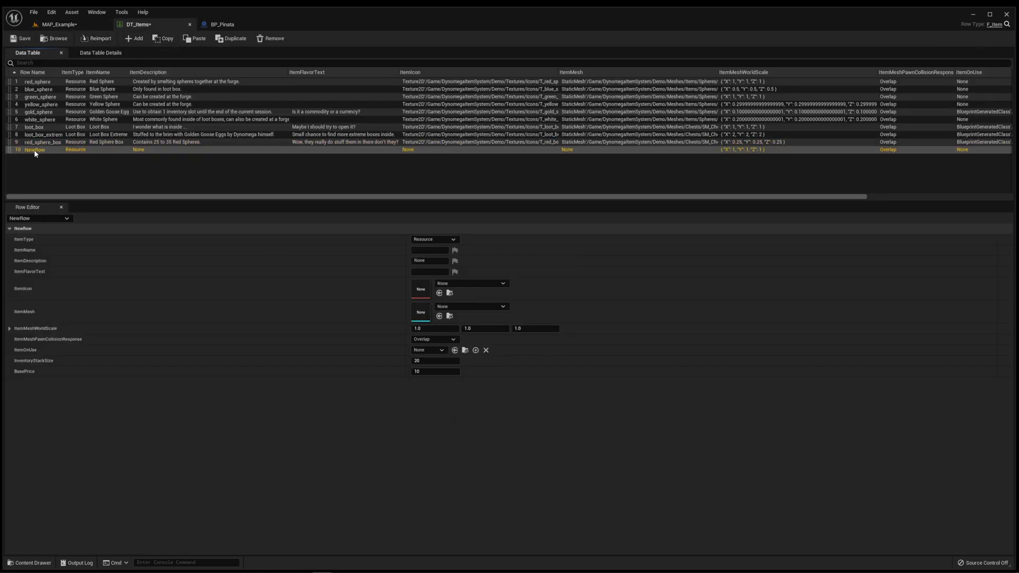
Make the new row 'candy', a Consumable with T_candy icon and SM_Candy mesh, and save DT_Items.
type("A delicious treat.")
type("Eat me!")
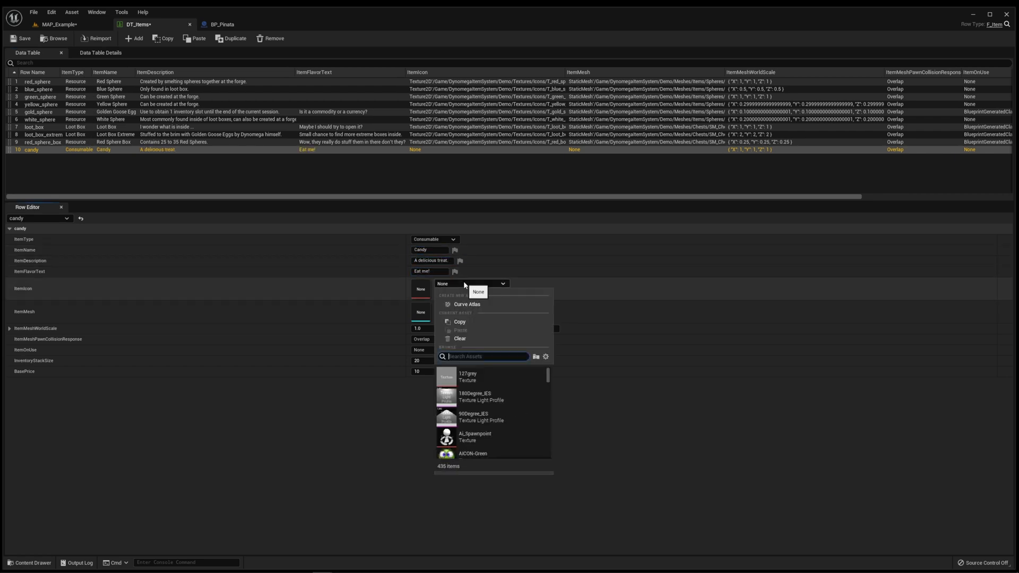
type("candy")
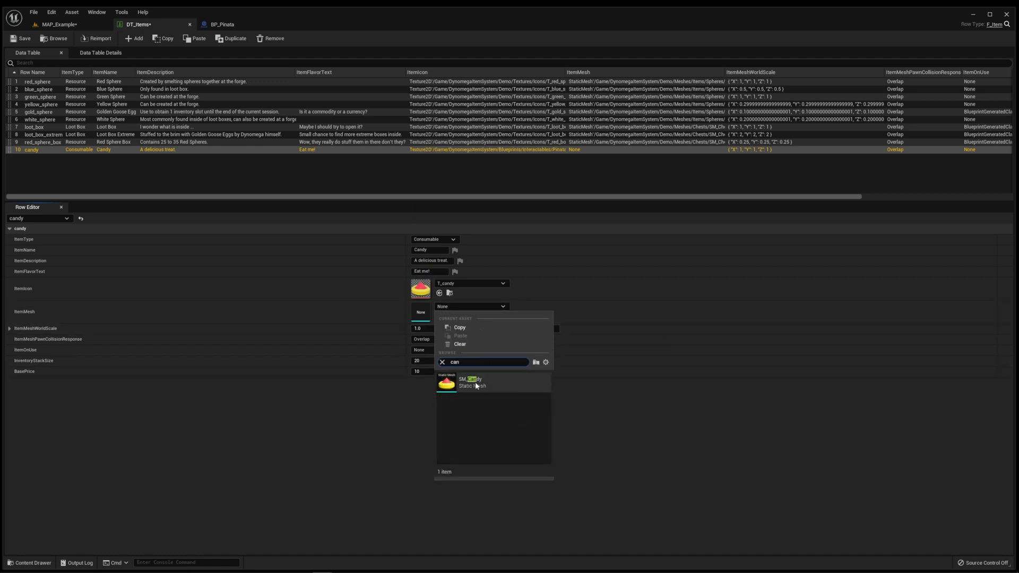
left_click(470, 382)
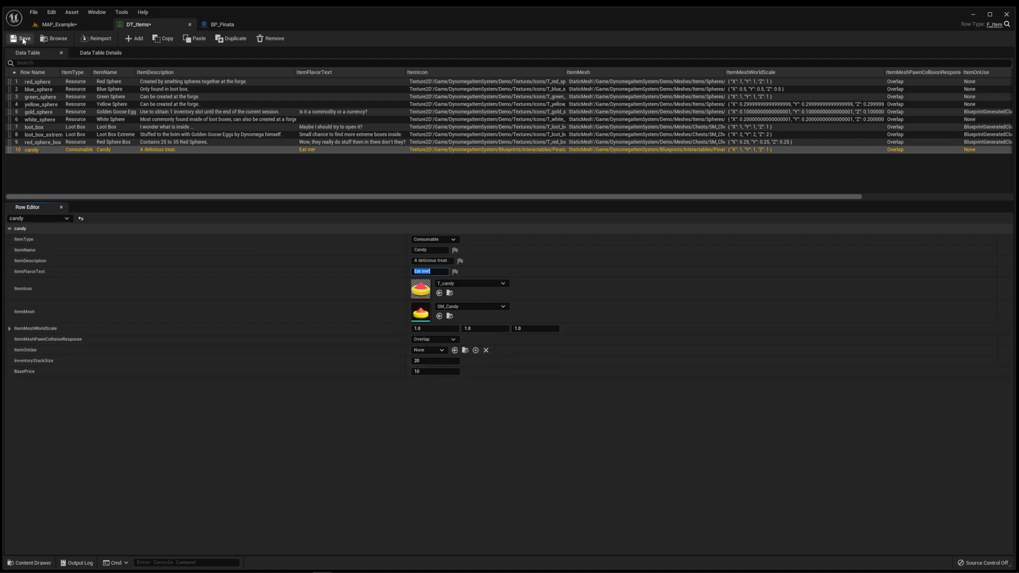
left_click(222, 24)
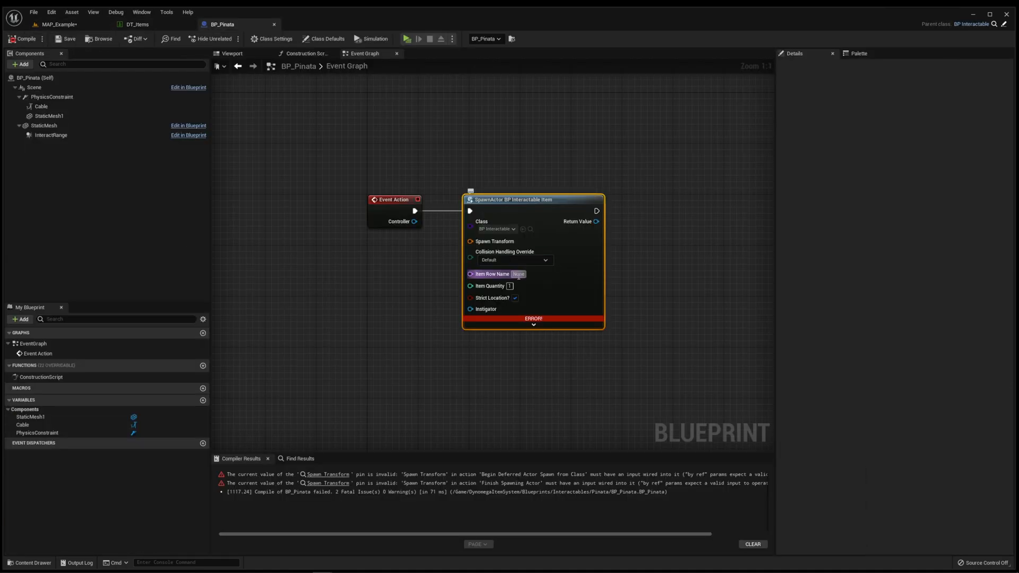
Spawn BP_Interactable_Item with row name 'candy' at the pinata's actor transform, then return to the map.
type("candy")
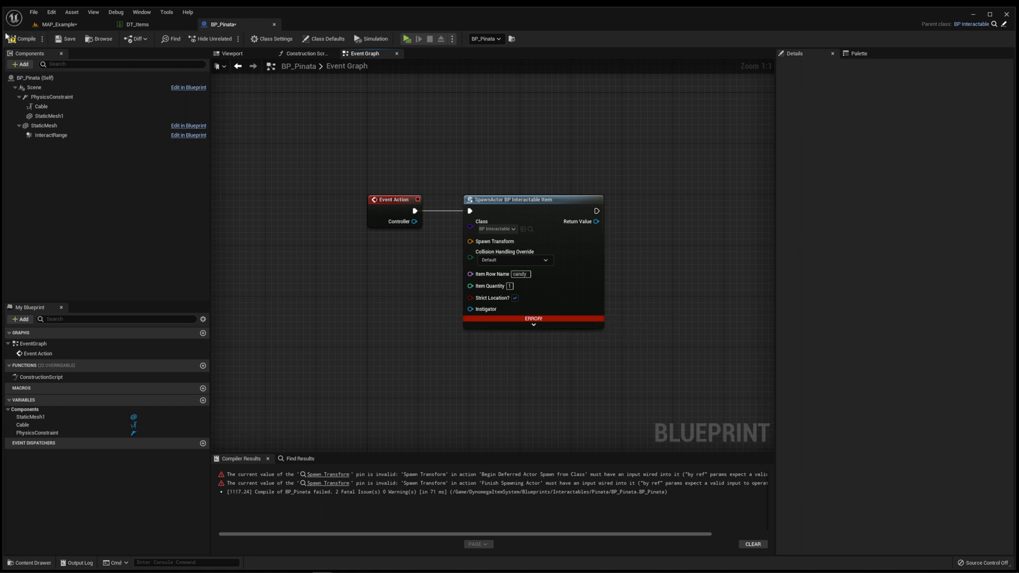
left_click_drag(470, 241, 382, 266)
type("get act")
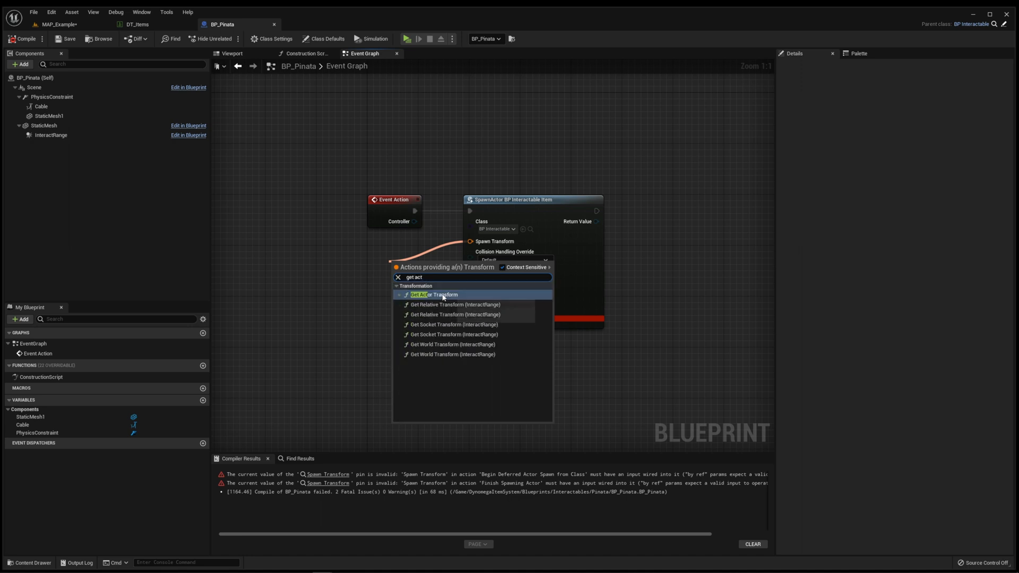
left_click(434, 295)
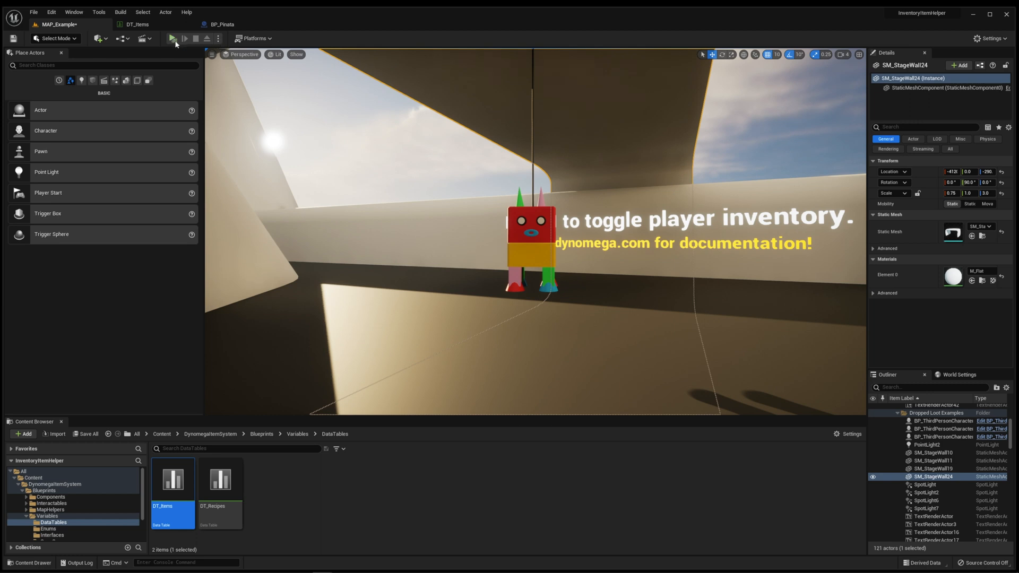
left_click(171, 38)
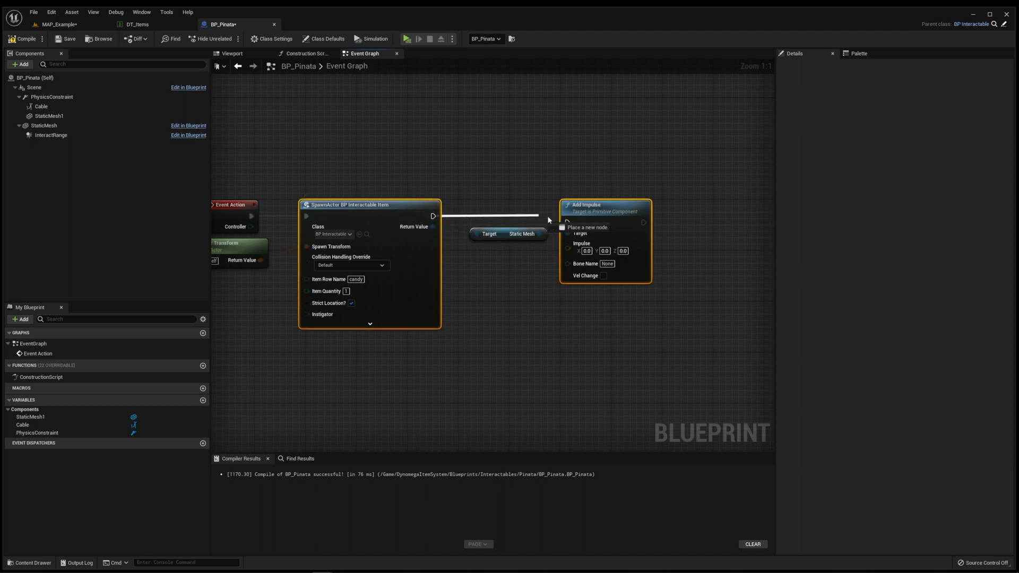
mouse_move(568, 241)
type("rand")
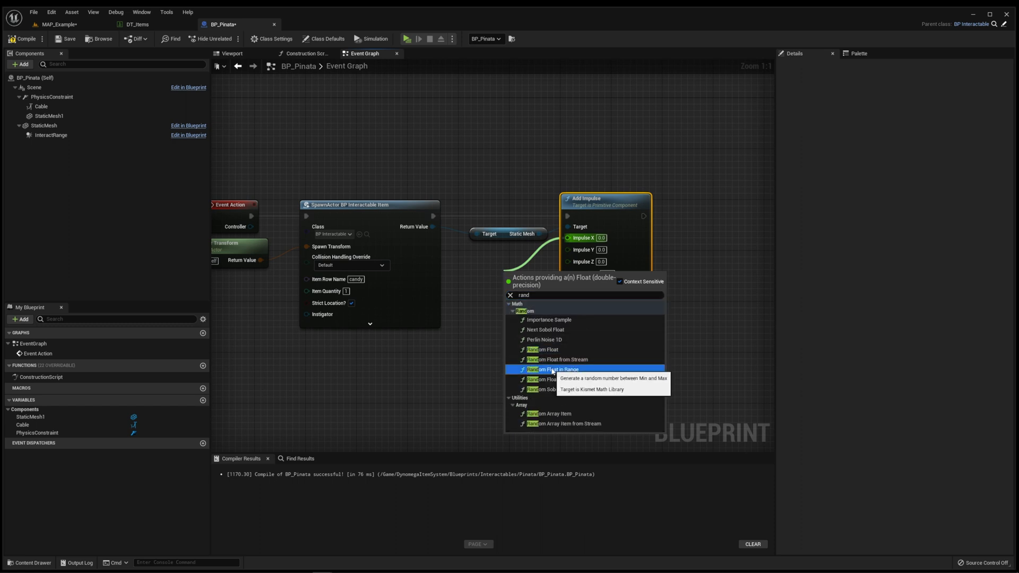
Feed Random Float in Range (-500 to 500) into impulse X and Y, Z 500, as velocity change.
left_click(554, 369)
type("500")
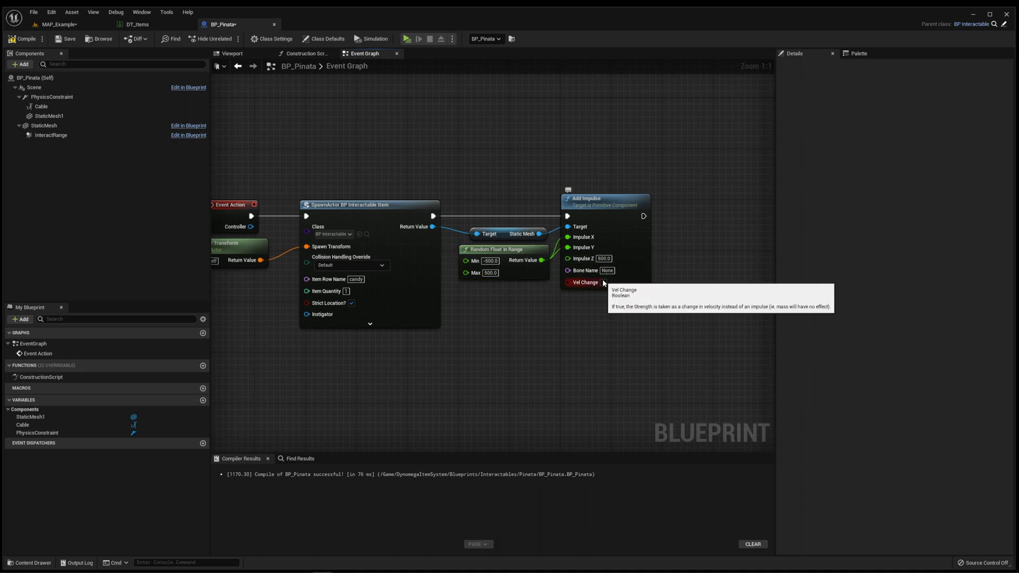
left_click(67, 38)
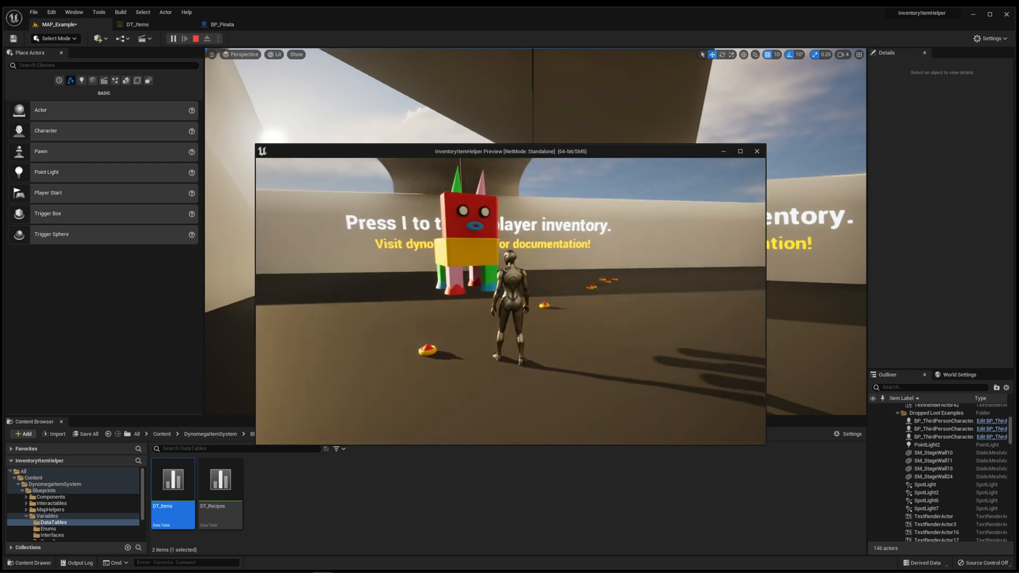
Stop the play session, return to the MAP_Example level, and switch to BP_Pinata.
left_click(222, 24)
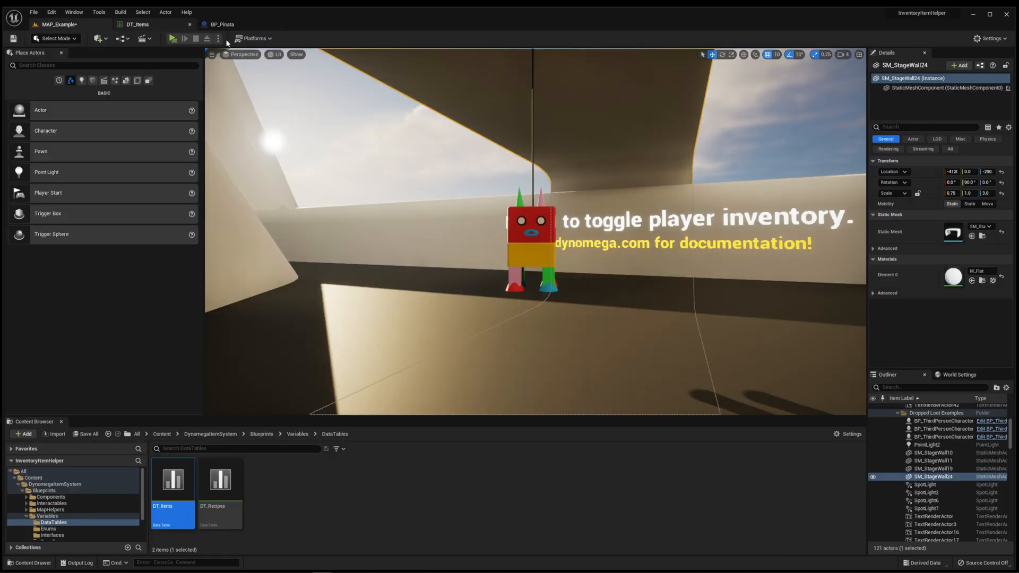
left_click(172, 38)
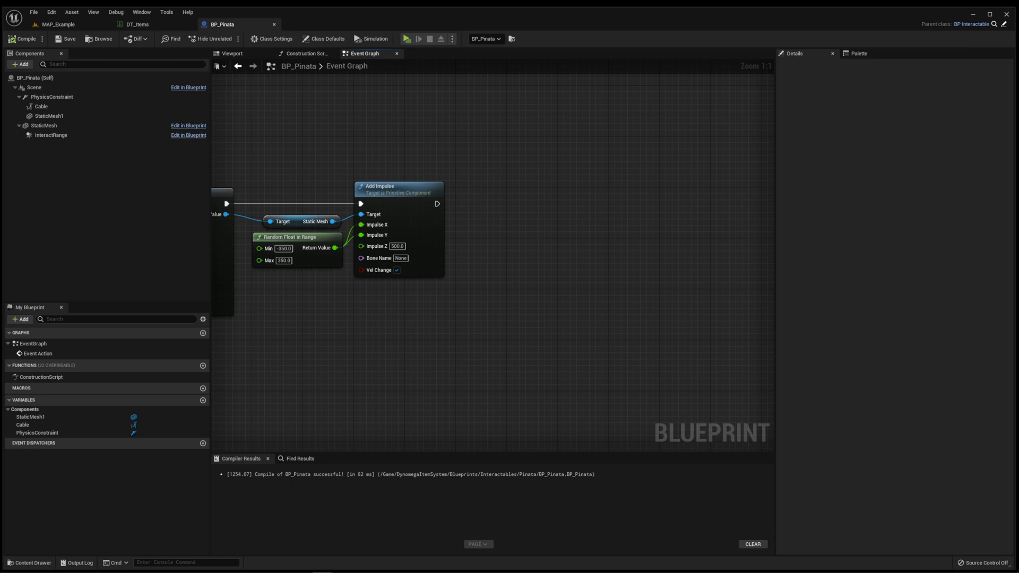
Add an Add Impulse node off BP_Pinata's Static Mesh reference.
left_click(43, 125)
type("add imp")
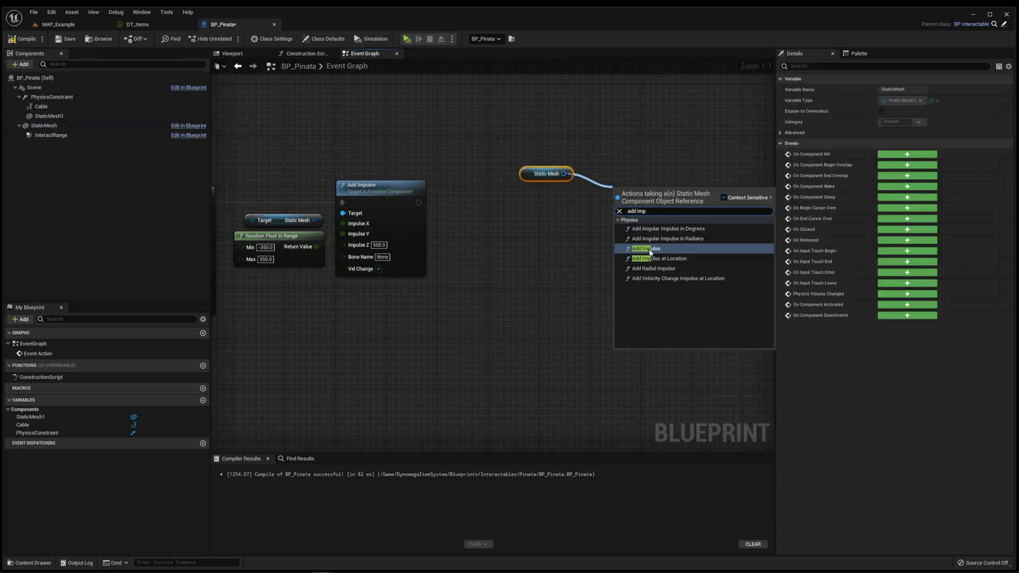
left_click(646, 248)
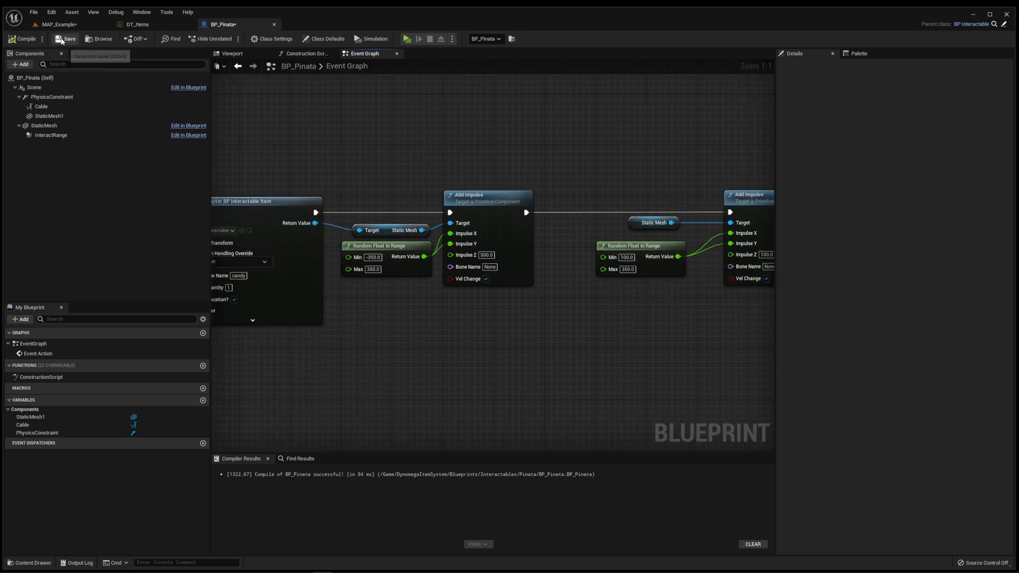
Save BP_Pinata, then hit the piñata with E during play to drop candy.
left_click(408, 38)
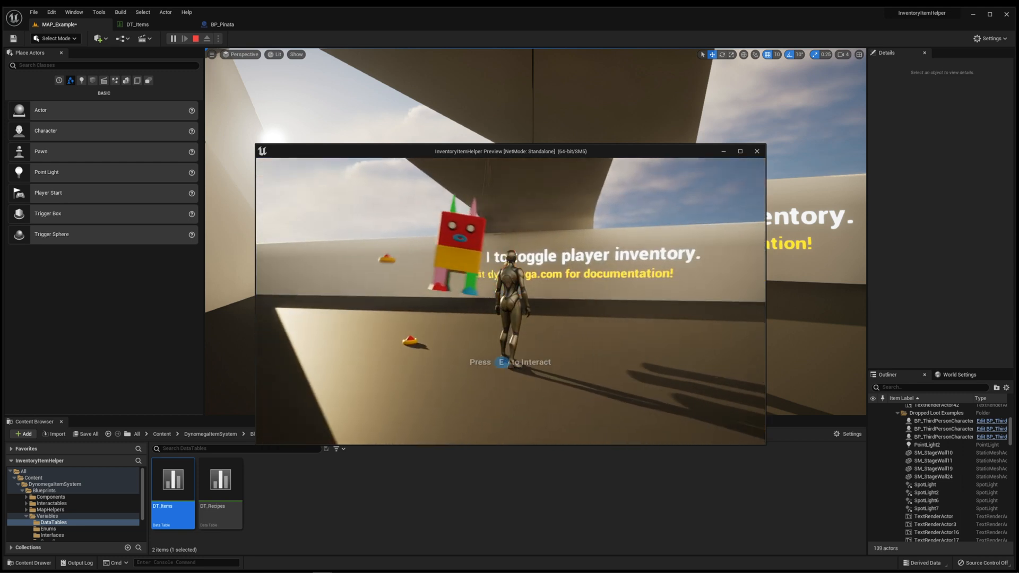
key("e")
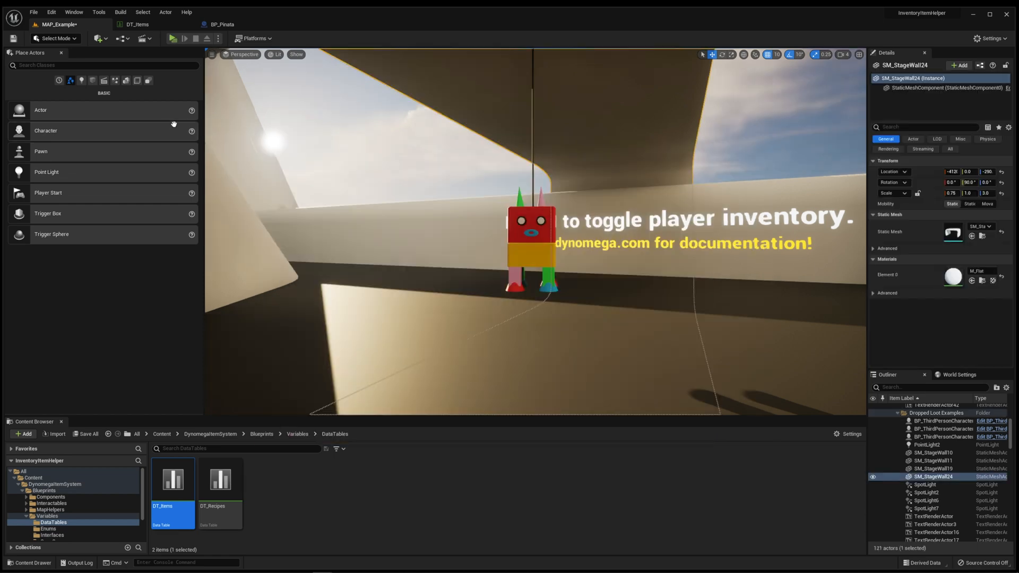
Add a For Loop after Event Action in BP_Pinata, sized by a random 1–3 integer.
left_click(221, 24)
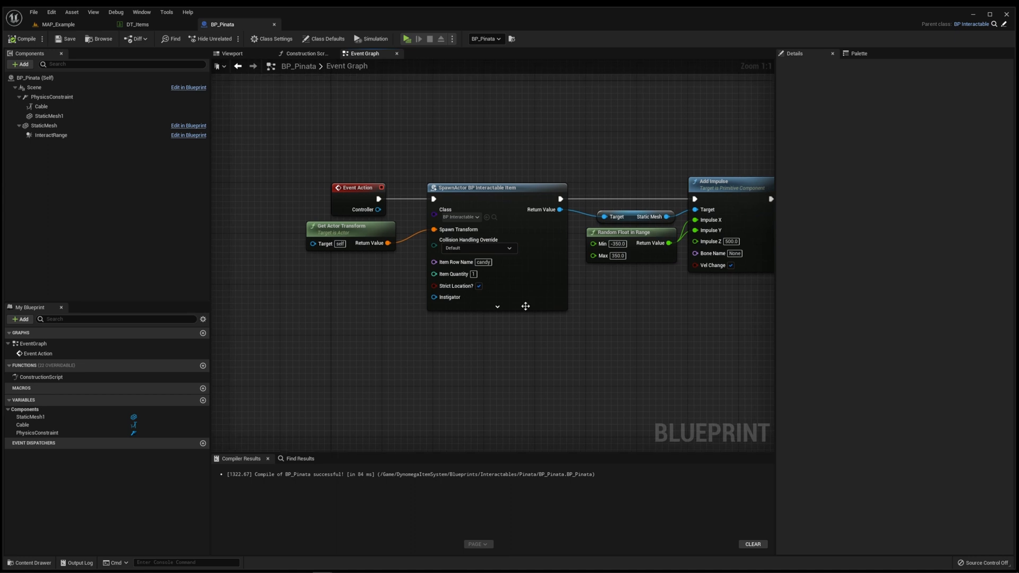
left_click_drag(358, 188, 238, 160)
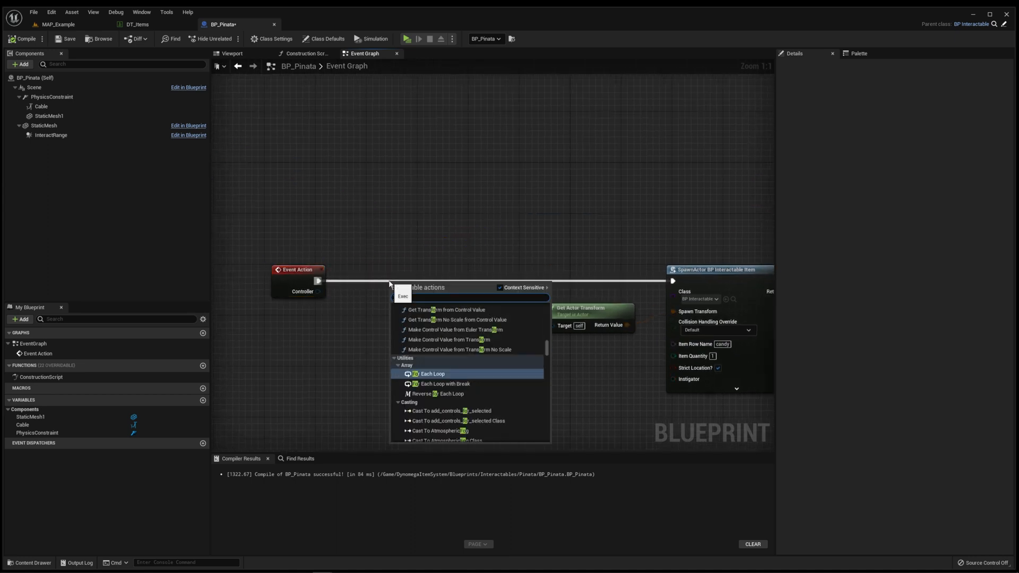
left_click(432, 374)
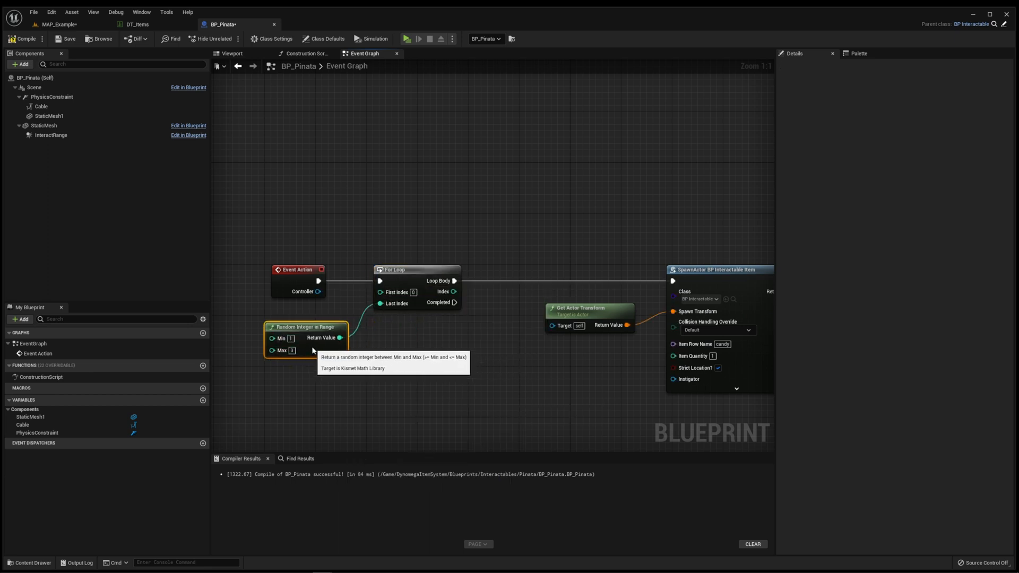
left_click(408, 38)
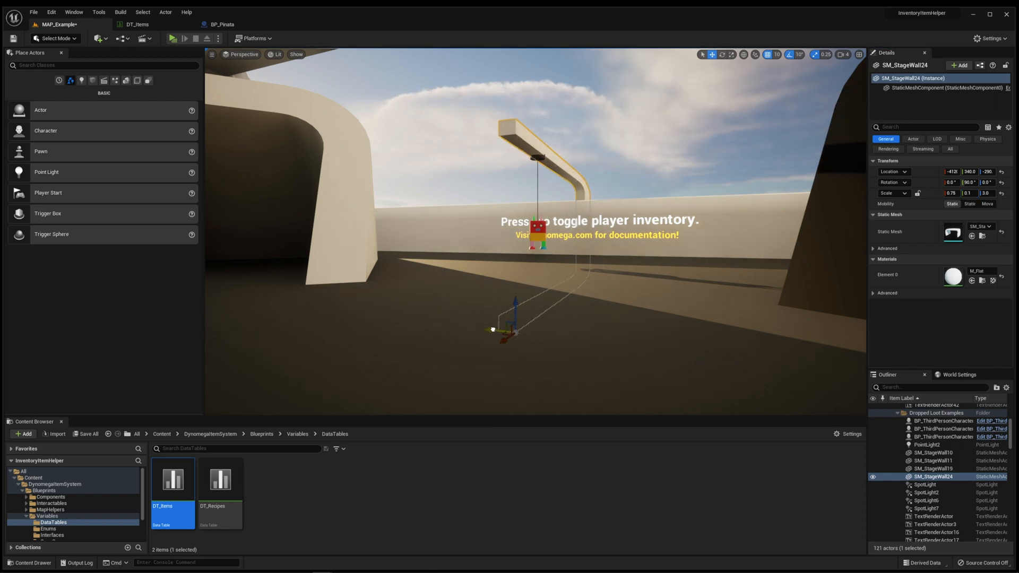
Switch to the DT_Items data table to view the candy row.
left_click(171, 38)
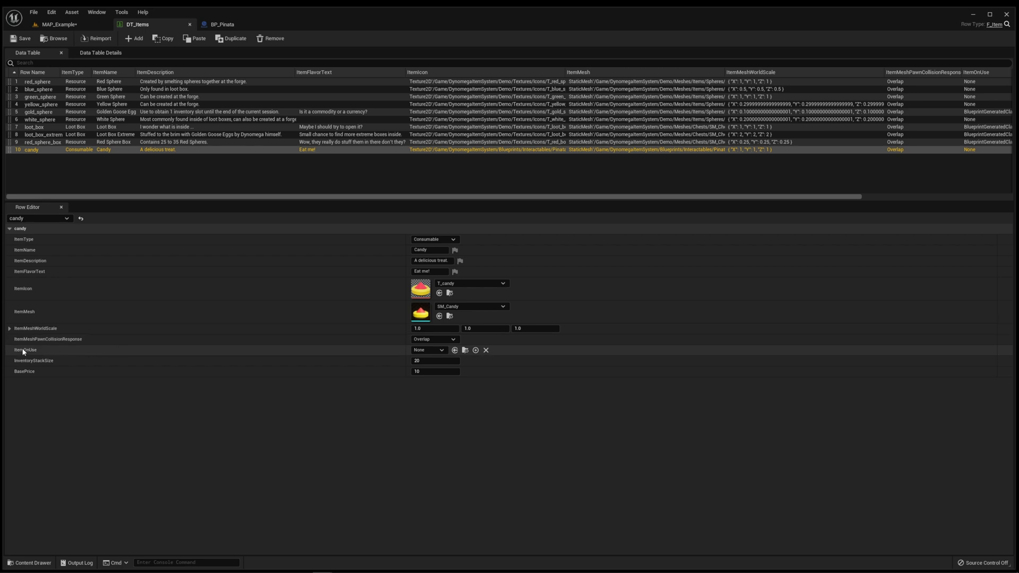
Open the candy row's ItemOnUse dropdown to see the on-use behaviours.
left_click(428, 350)
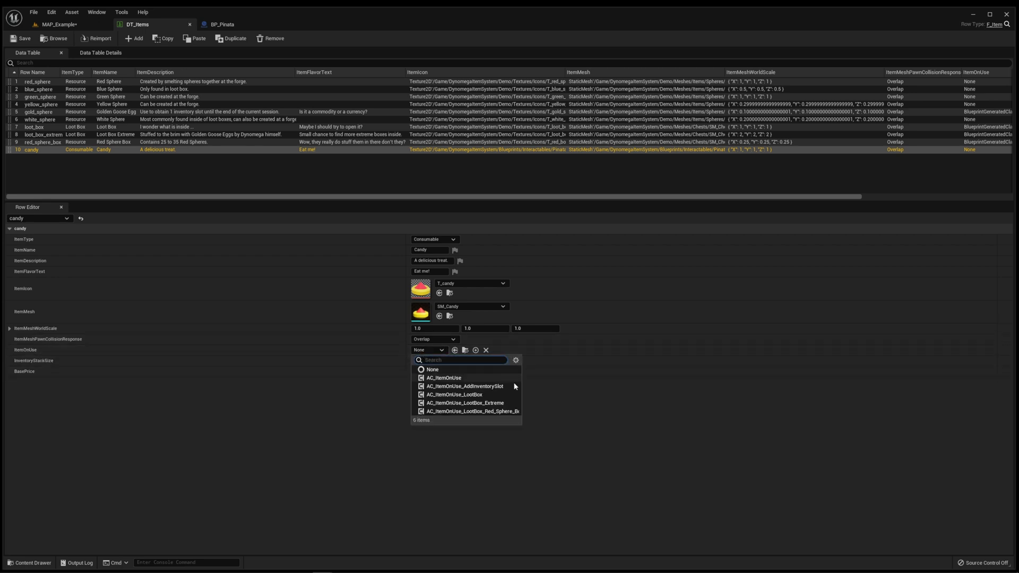
mouse_move(490, 389)
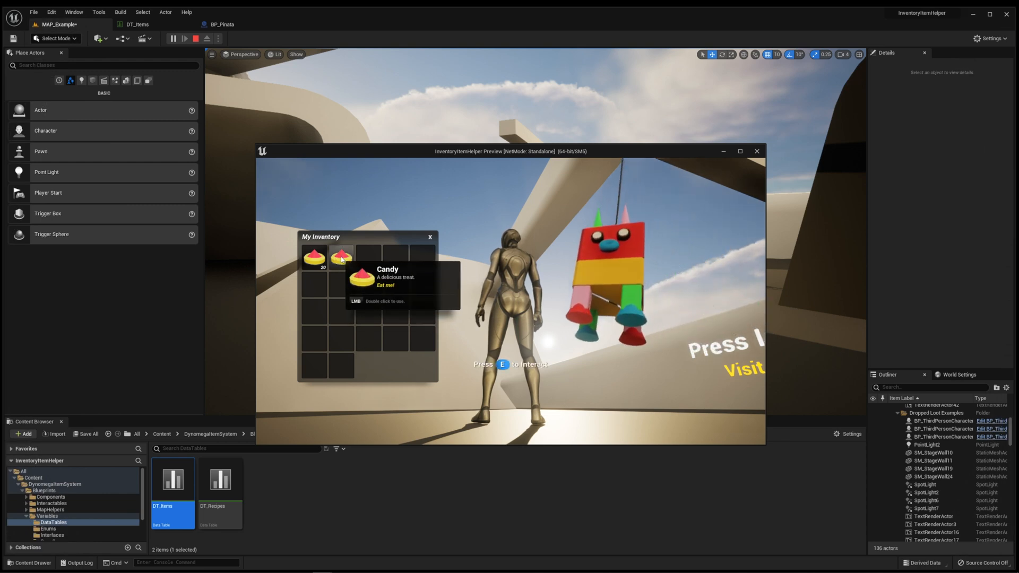
Double-click a candy in My Inventory to use it.
double_click(341, 258)
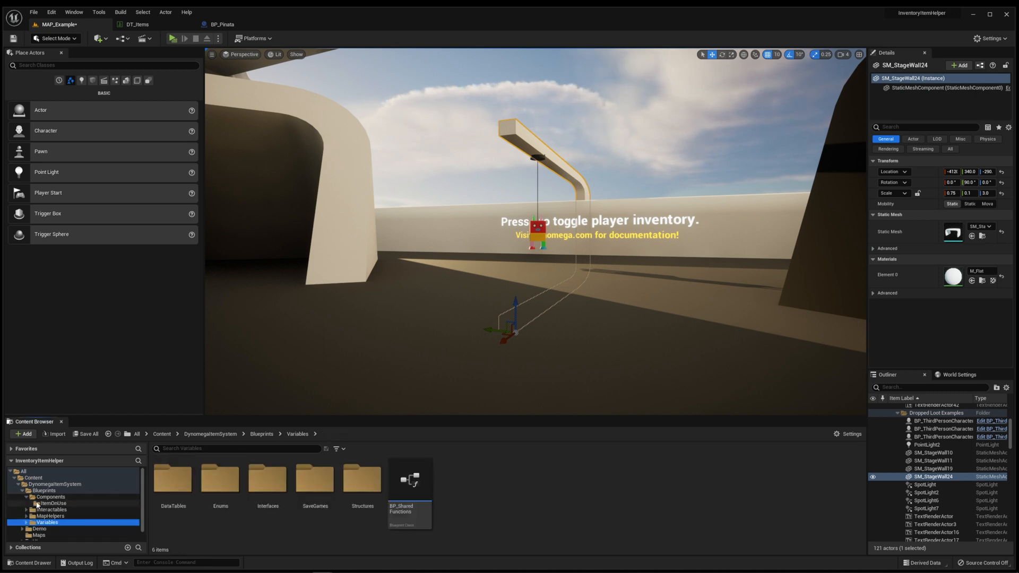
Create AC_PinataLoot as a child Blueprint of AC_ItemOnUse and open it.
right_click(315, 480)
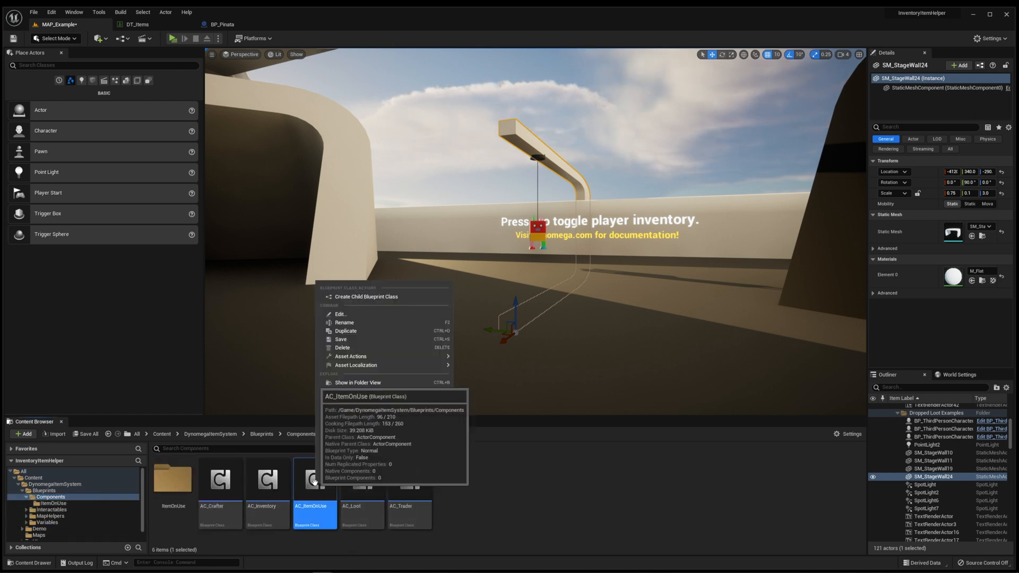
mouse_move(365, 296)
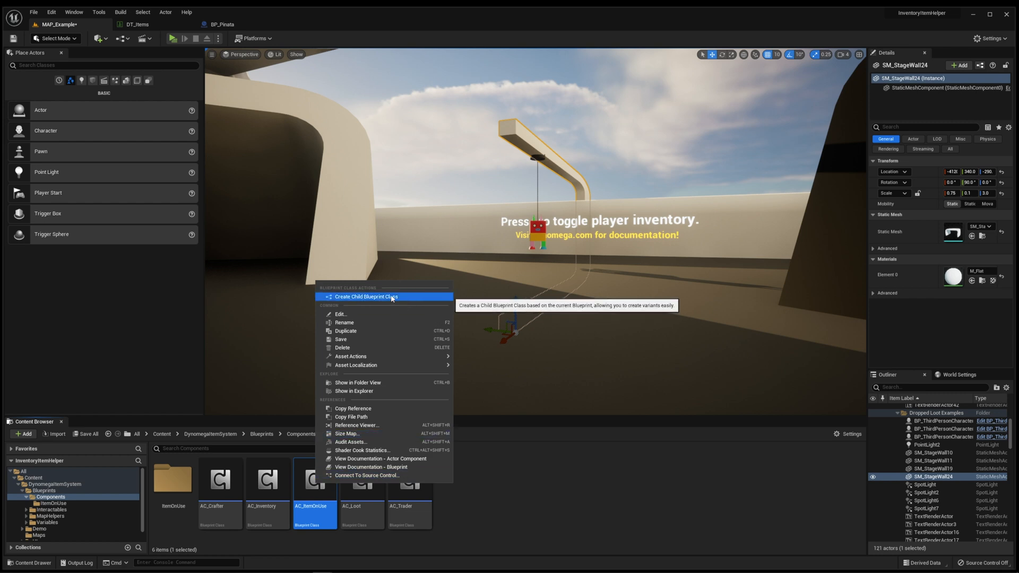
left_click(366, 296)
type("AC_P")
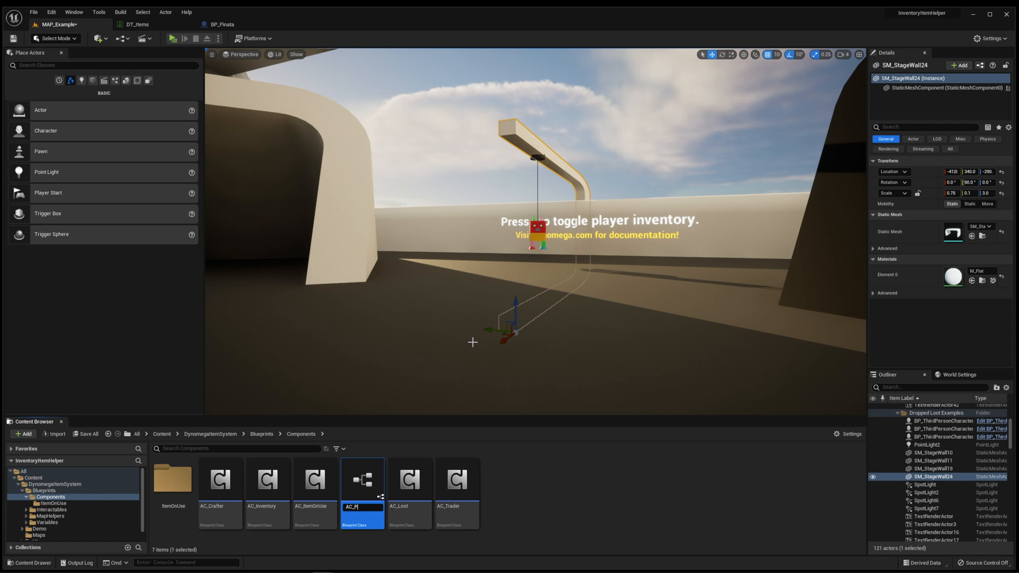
left_click(410, 495)
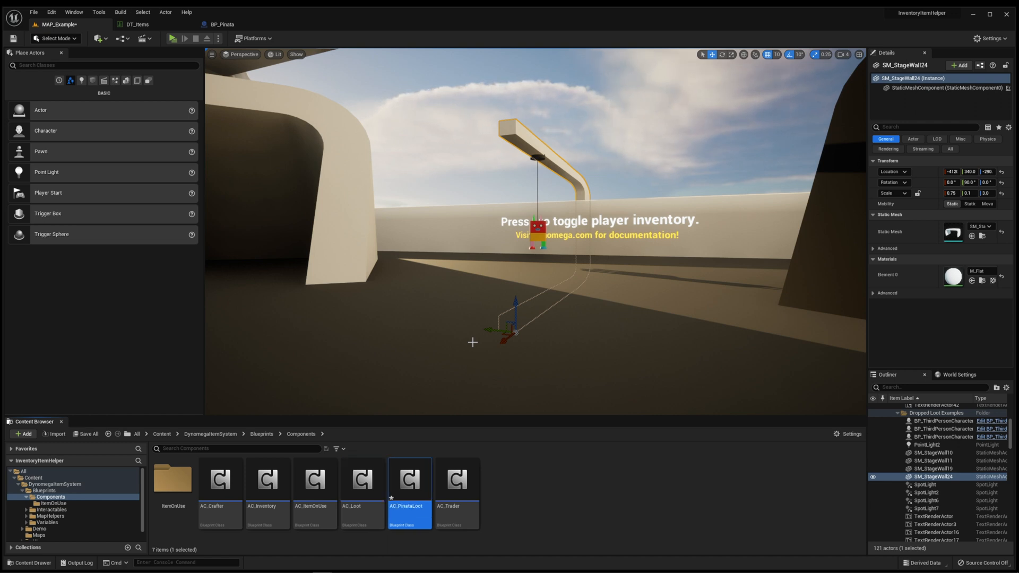
mouse_move(410, 481)
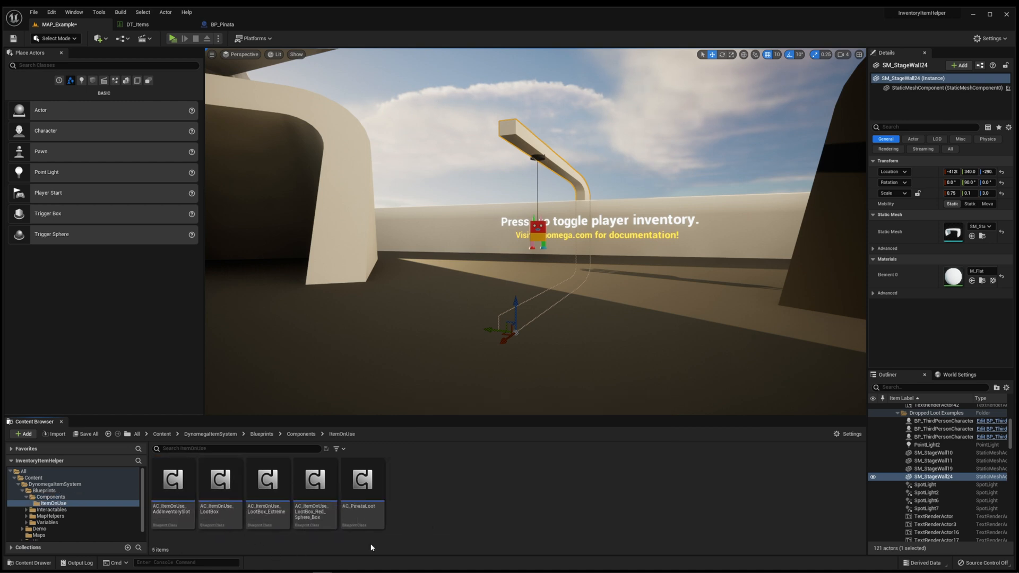
double_click(361, 480)
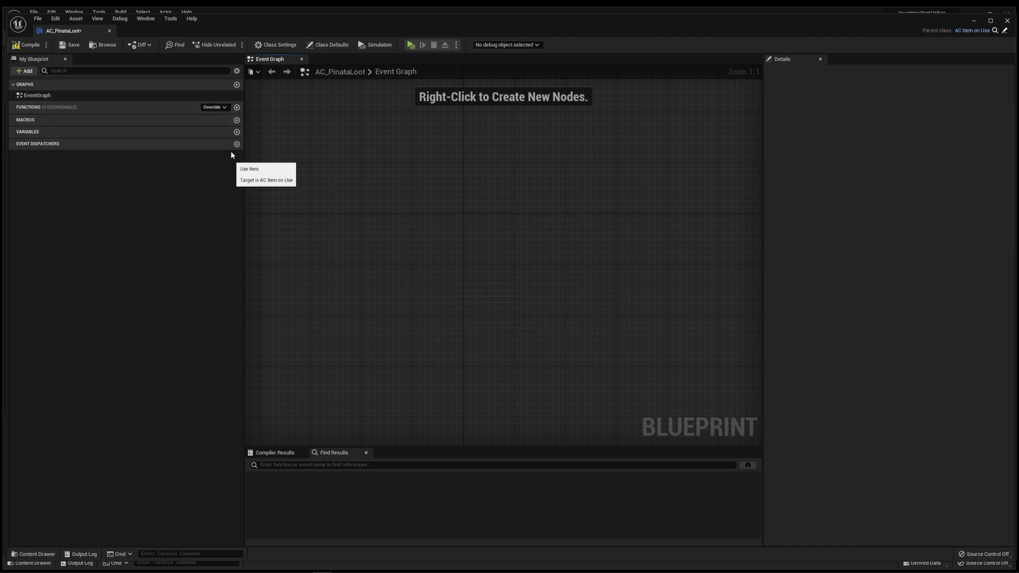
Open the candy row's ItemOnUse dropdown in DT_Items.
left_click(249, 169)
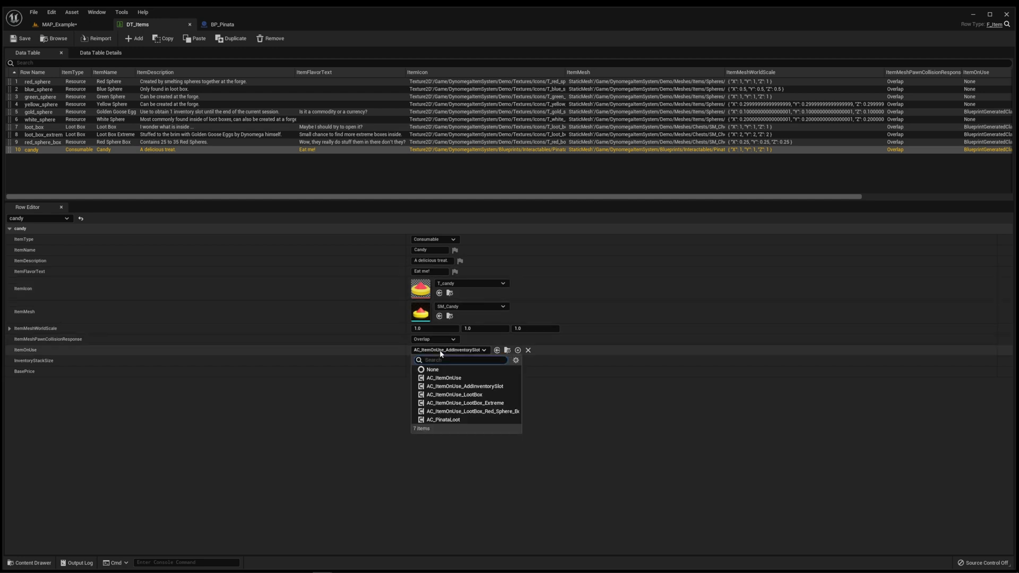
Set candy's ItemOnUse to AC_PinataLoot and eat a candy in the playtest.
left_click(444, 420)
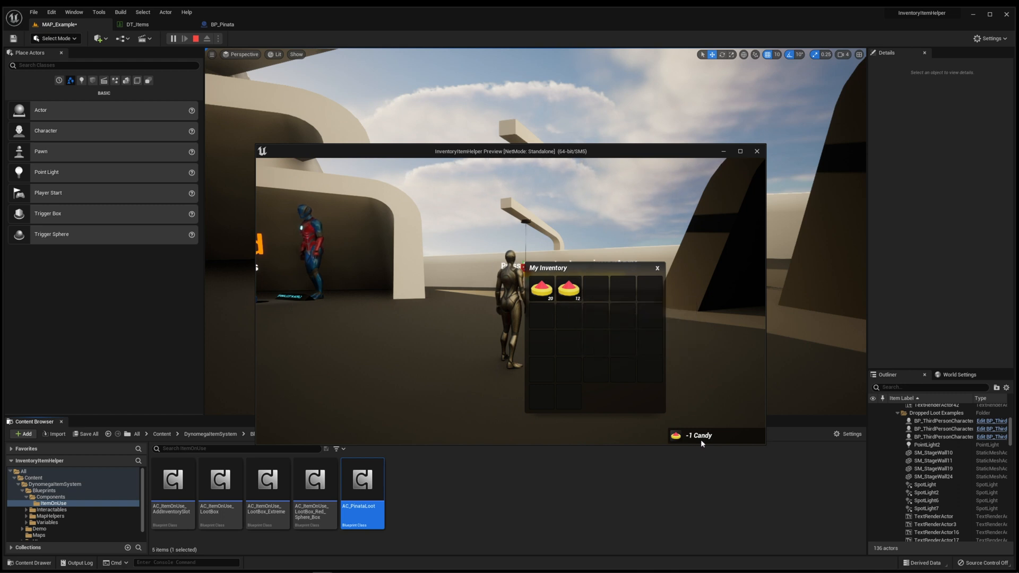
mouse_move(568, 288)
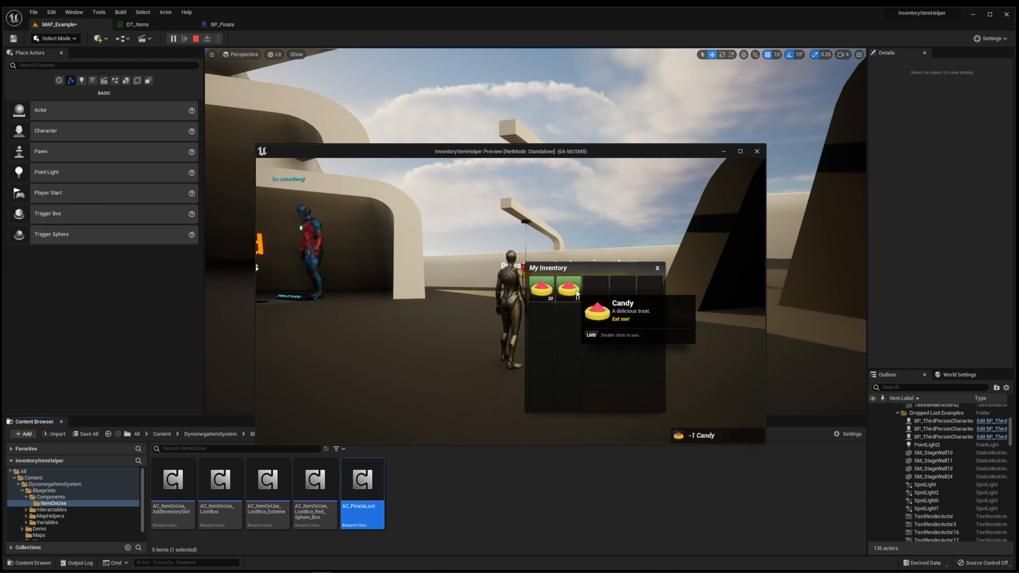
double_click(568, 289)
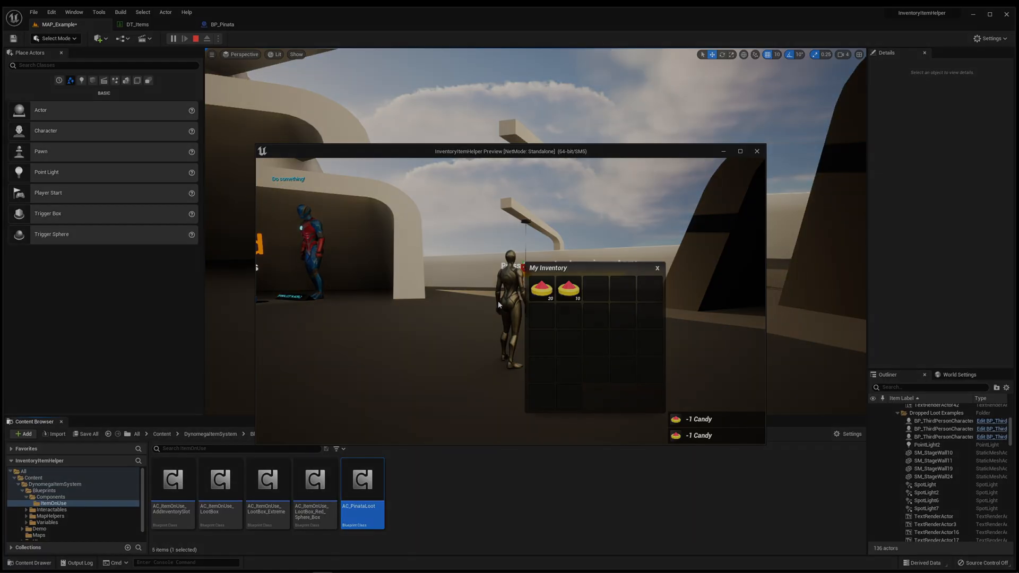